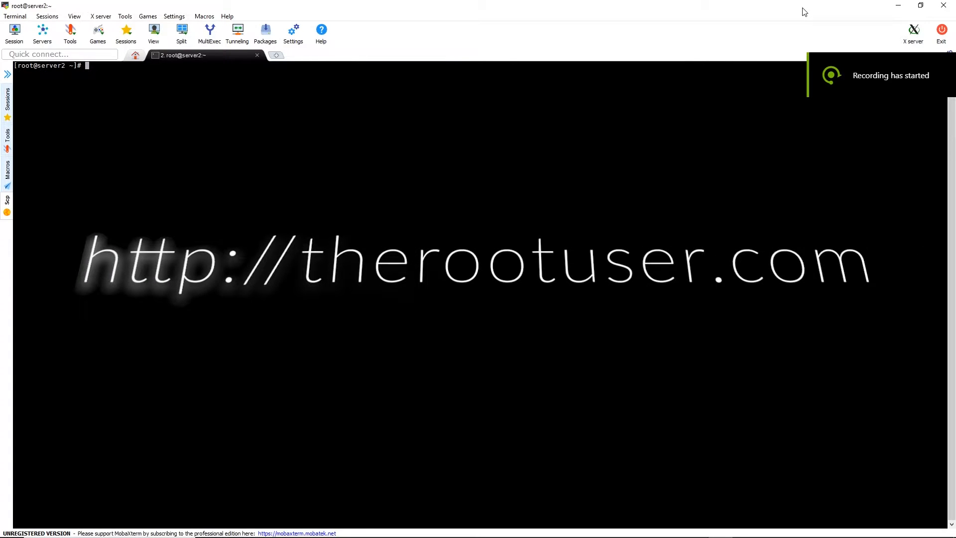
- Run yum install -y unbound on server2 and wait for Complete!
{"action": "type", "text": "yum"}
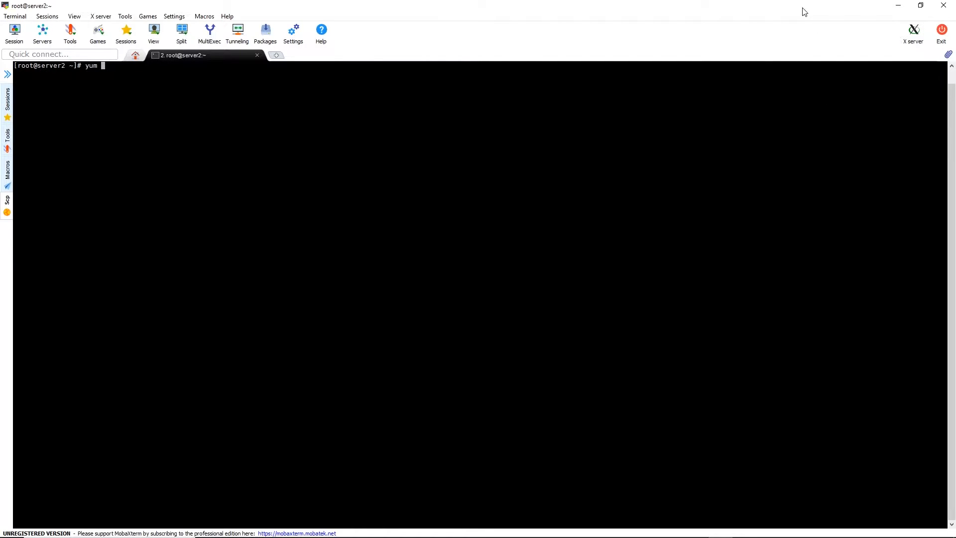
{"action": "type", "text": "install -y"}
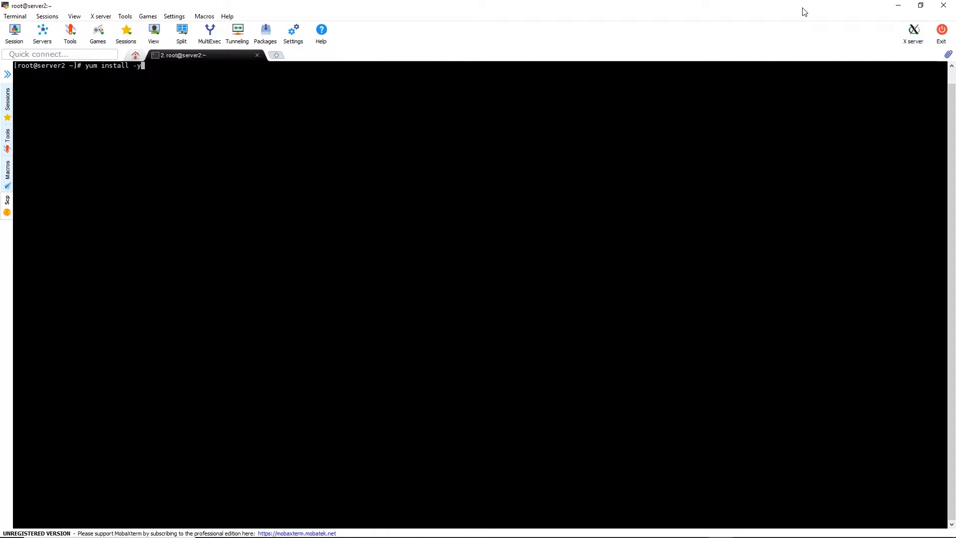
{"action": "type", "text": "unbound"}
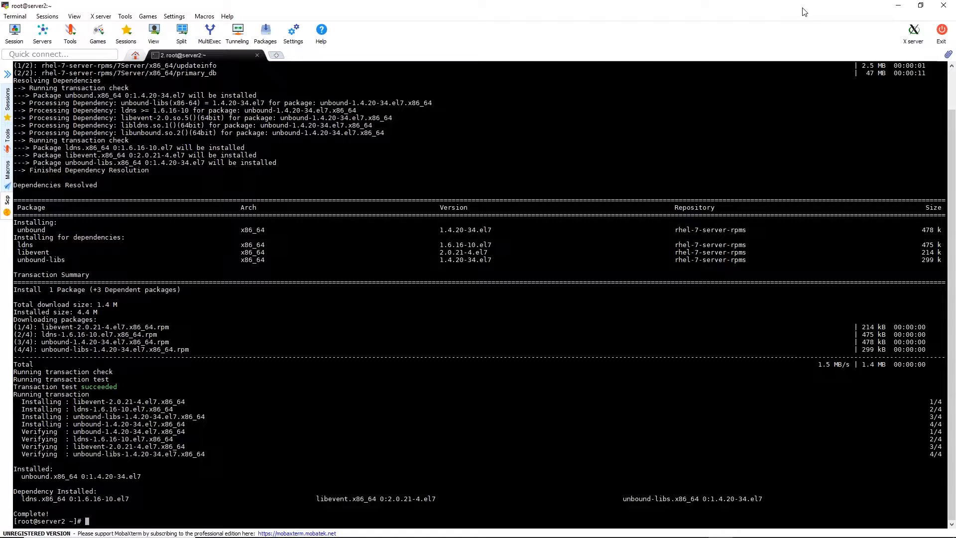
- Run systemctl start unbound and systemctl enable unbound so it starts at boot
{"action": "type", "text": "systemctl start"}
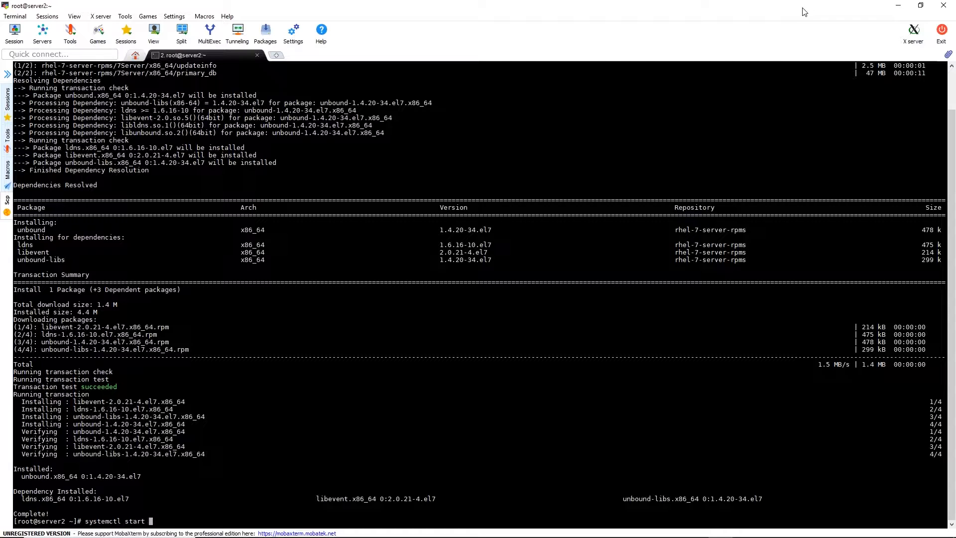
{"action": "type", "text": "unbound"}
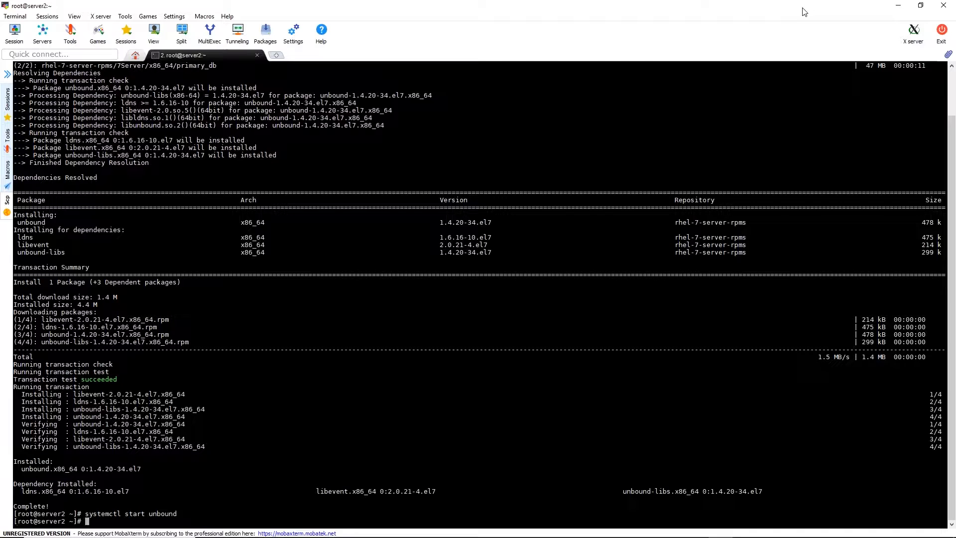
{"action": "type", "text": "systemctl enable unbound"}
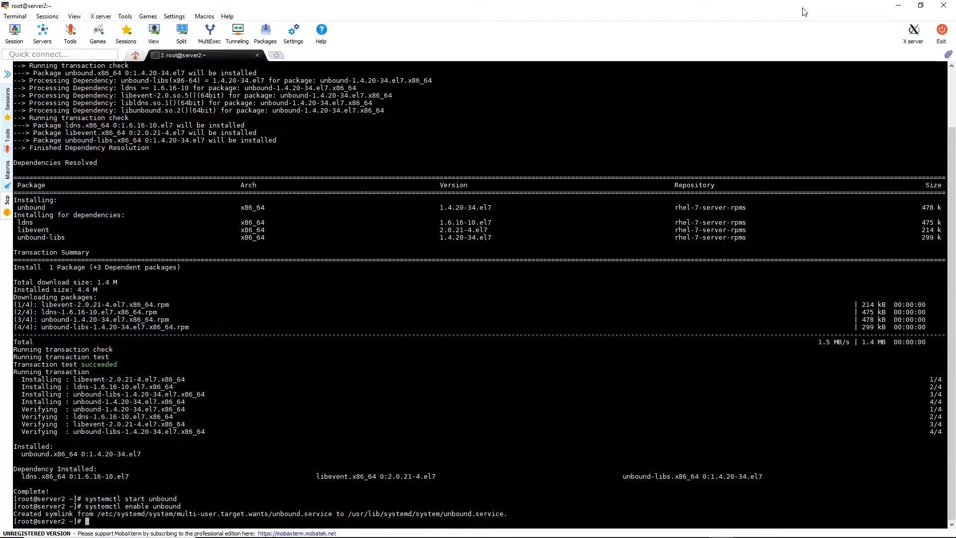
- Edit /etc/unbound/unbound.conf in vim
{"action": "type", "text": "vim /etc/"}
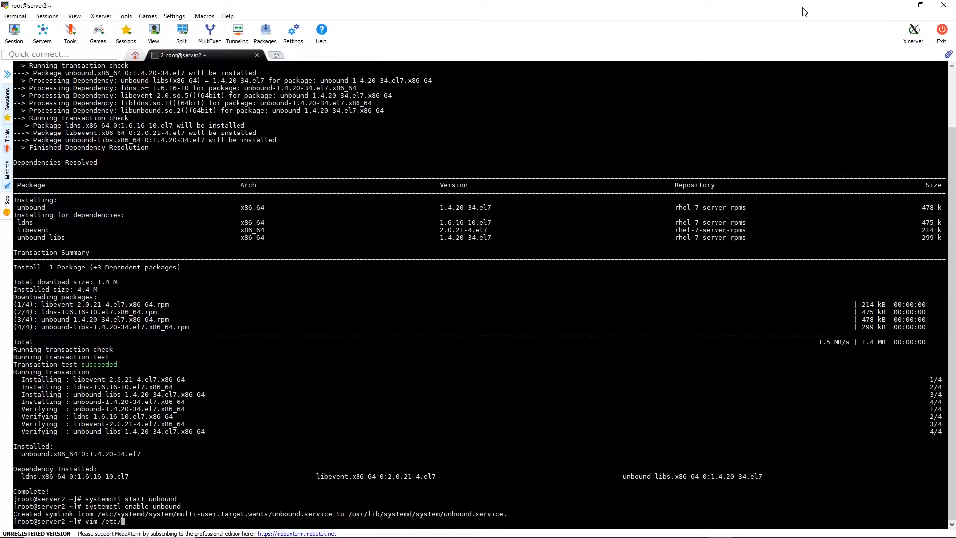
{"action": "type", "text": "unbound"}
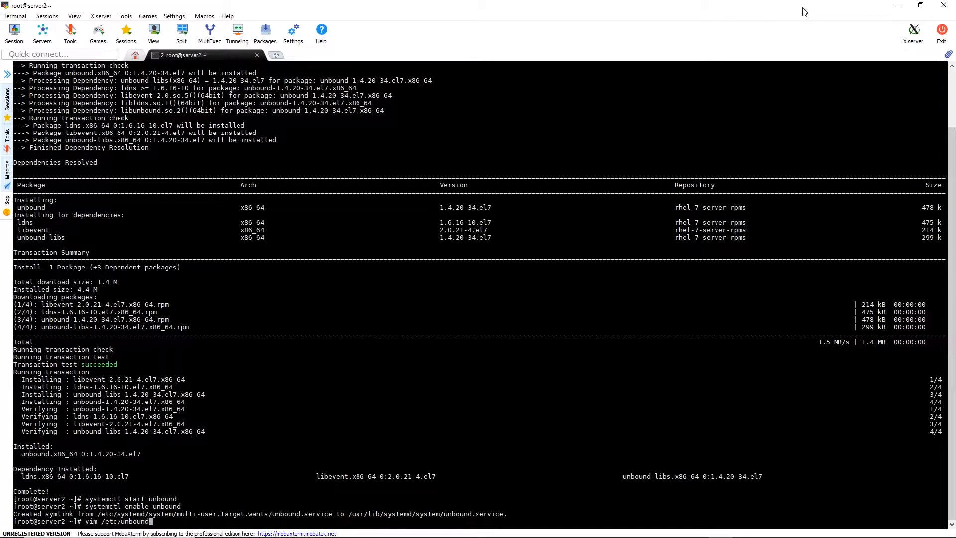
{"action": "type", "text": "/unbound"}
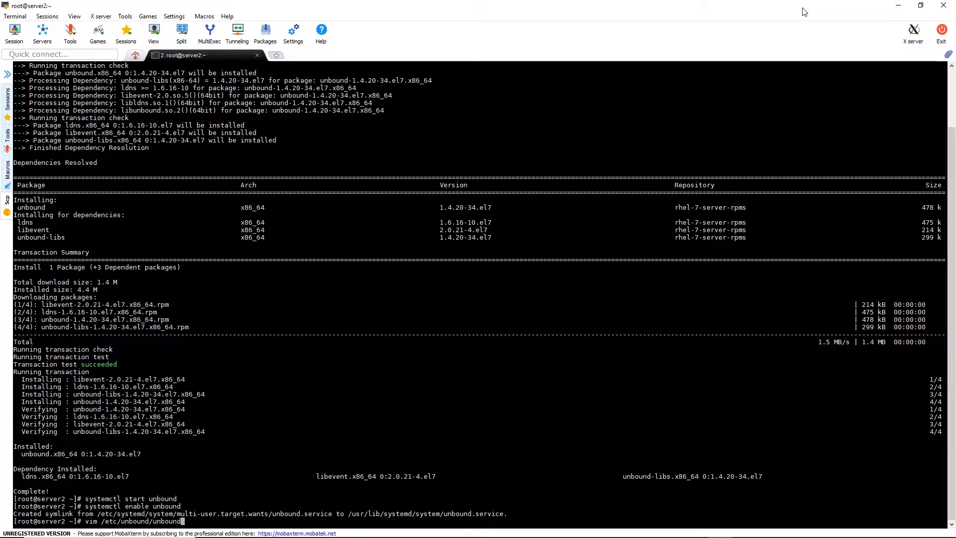
{"action": "type", "text": ".conf"}
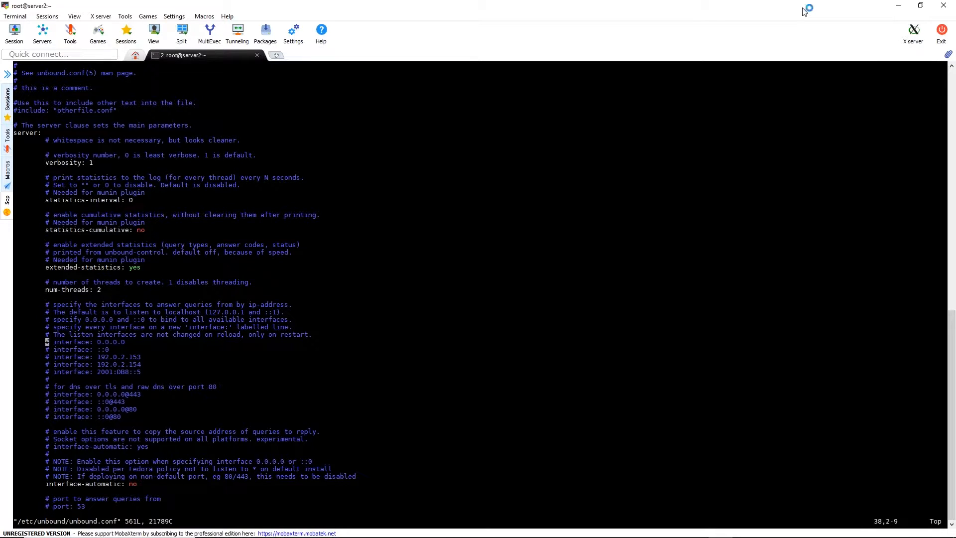
- Uncomment the interface: 0.0.0.0 line and move down through the server settings
{"action": "key", "text": "i"}
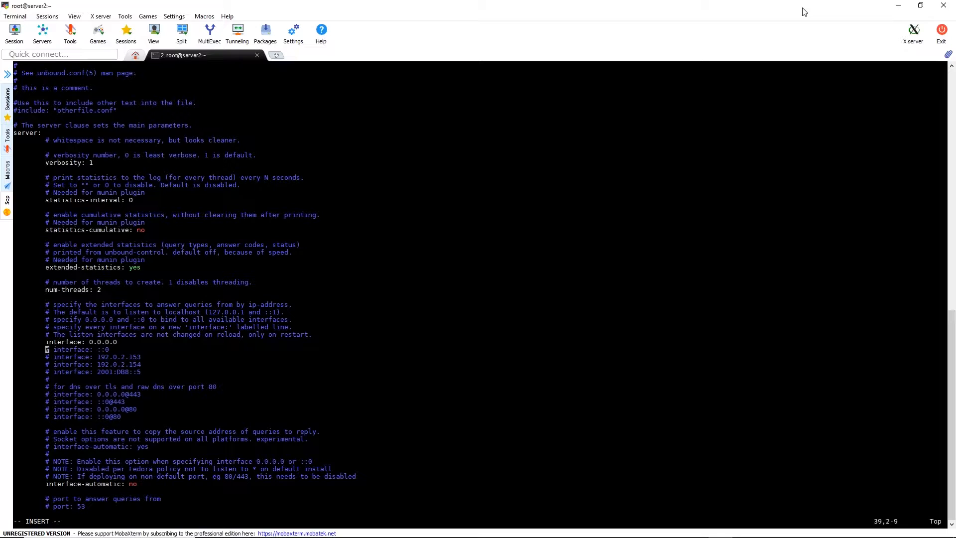
{"action": "key", "text": "Down"}
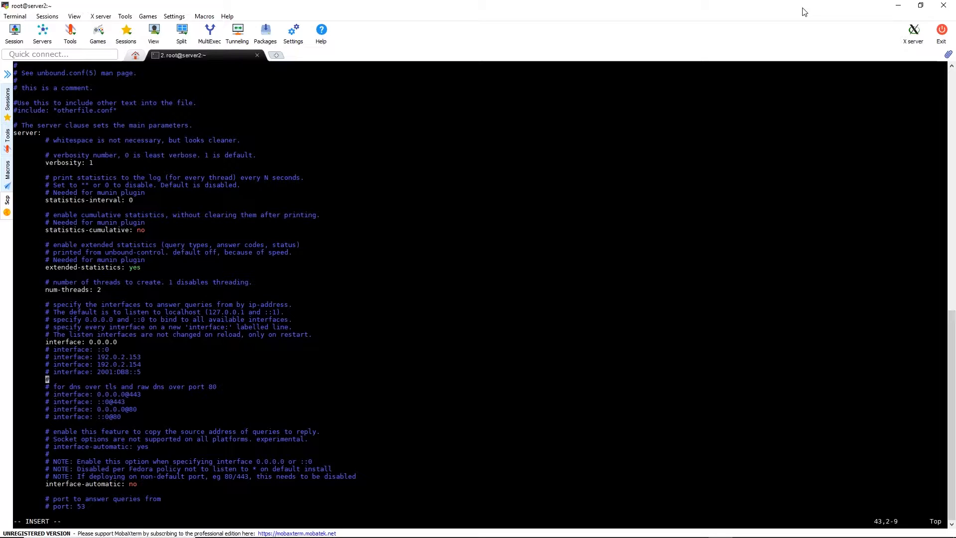
{"action": "key", "text": "Down"}
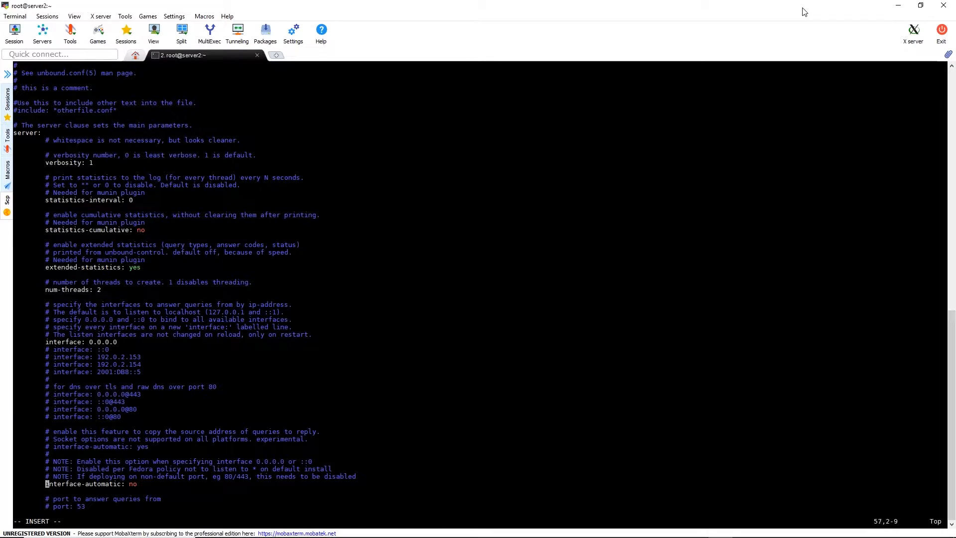
{"action": "scroll", "scroll_direction": "down", "scroll_amount": 3}
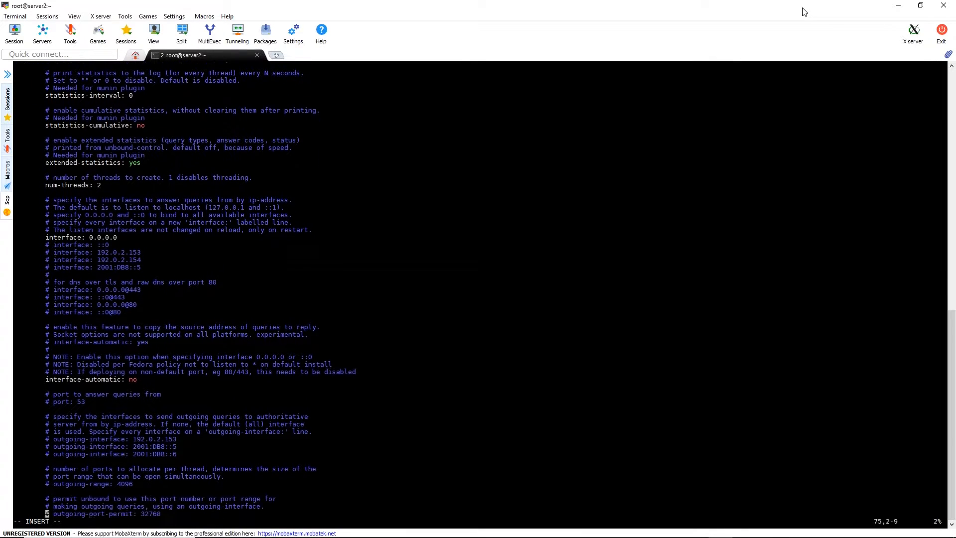
{"action": "scroll", "scroll_direction": "down", "scroll_amount": 3}
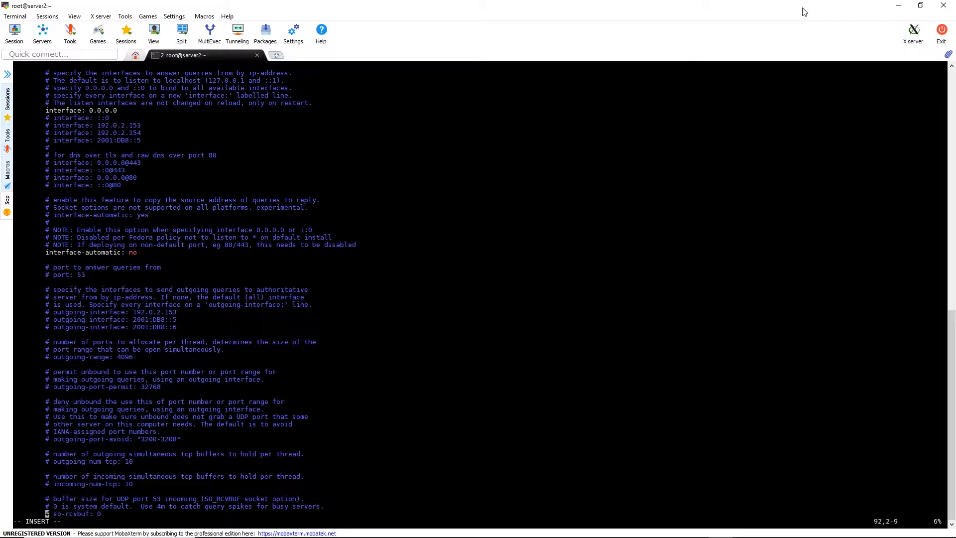
{"action": "scroll", "scroll_direction": "down", "scroll_amount": 3}
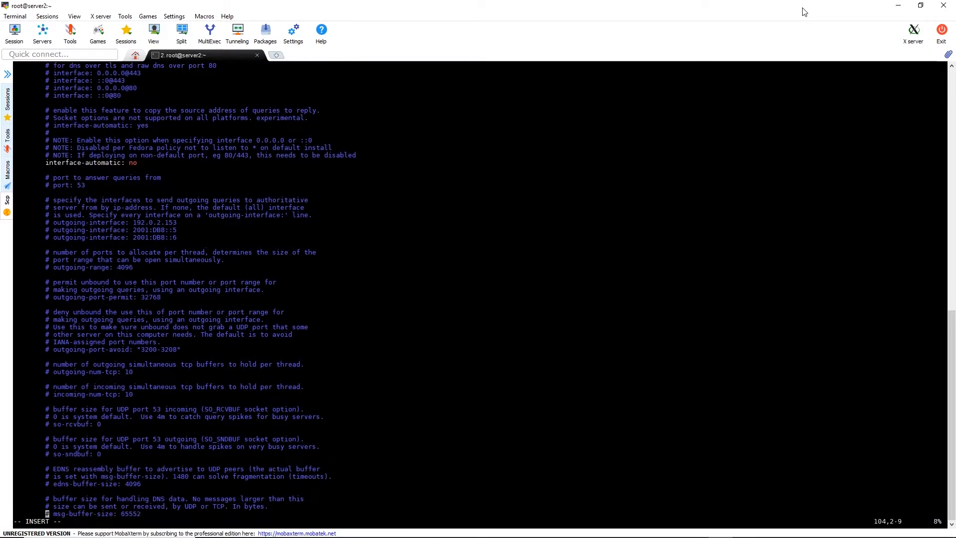
{"action": "scroll", "scroll_direction": "down", "scroll_amount": 3}
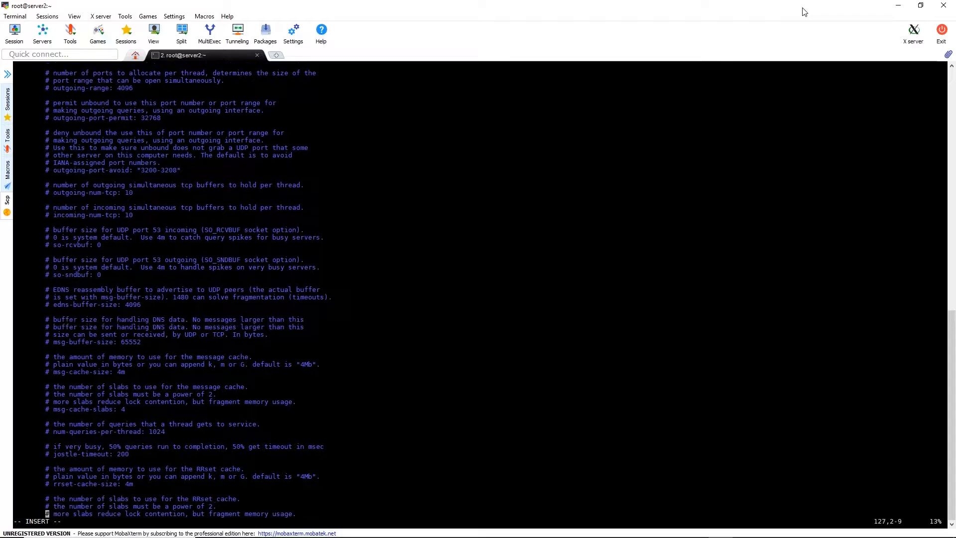
{"action": "scroll", "scroll_direction": "down", "scroll_amount": 3}
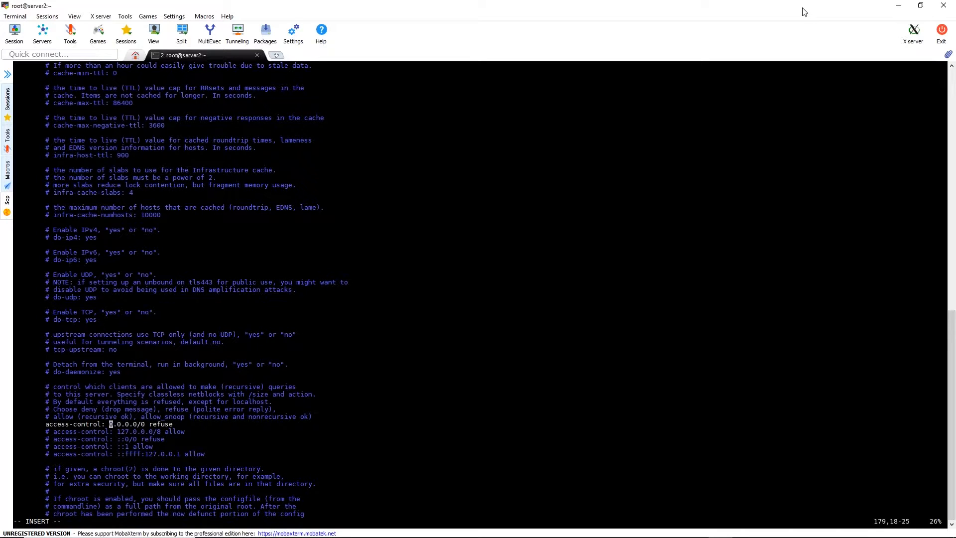
- Change the access-control line to 192.168.1.0/24 allow
{"action": "type", "text": "192"}
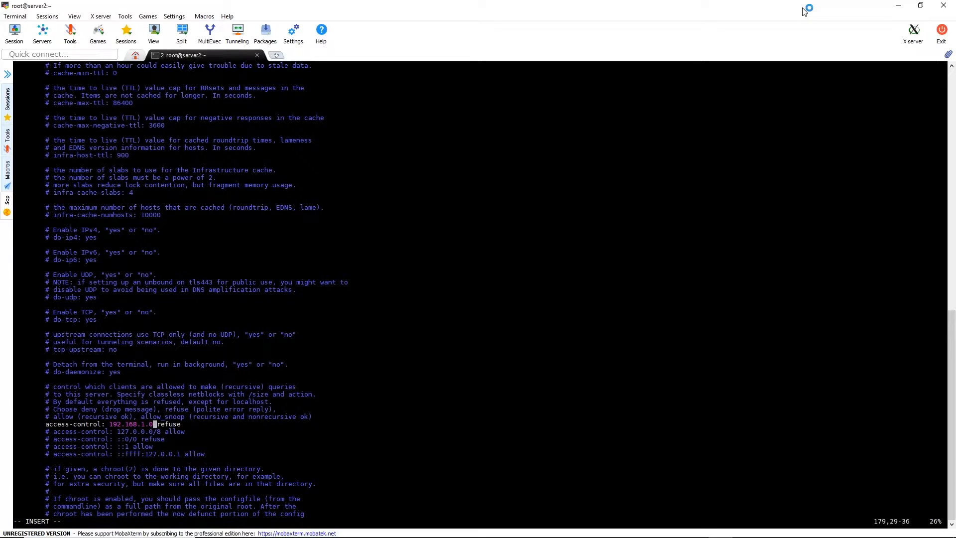
{"action": "type", "text": "/24"}
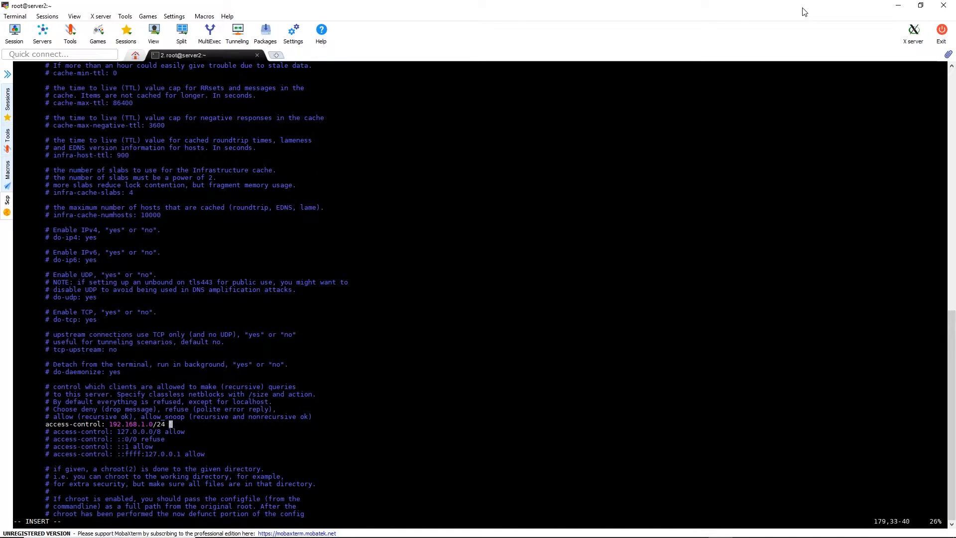
{"action": "type", "text": "allow"}
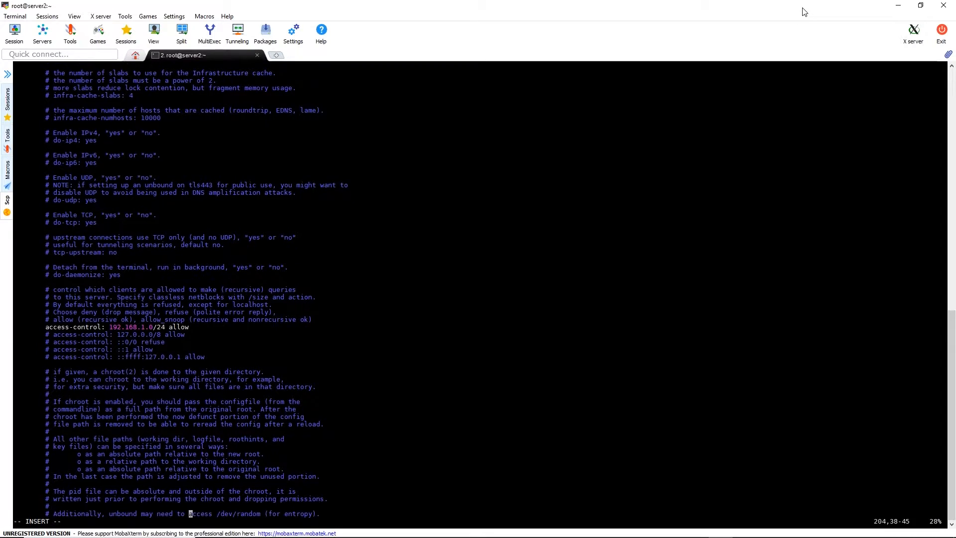
- Scroll down unbound.conf toward the Forward zones section
{"action": "scroll", "scroll_direction": "down", "scroll_amount": 3}
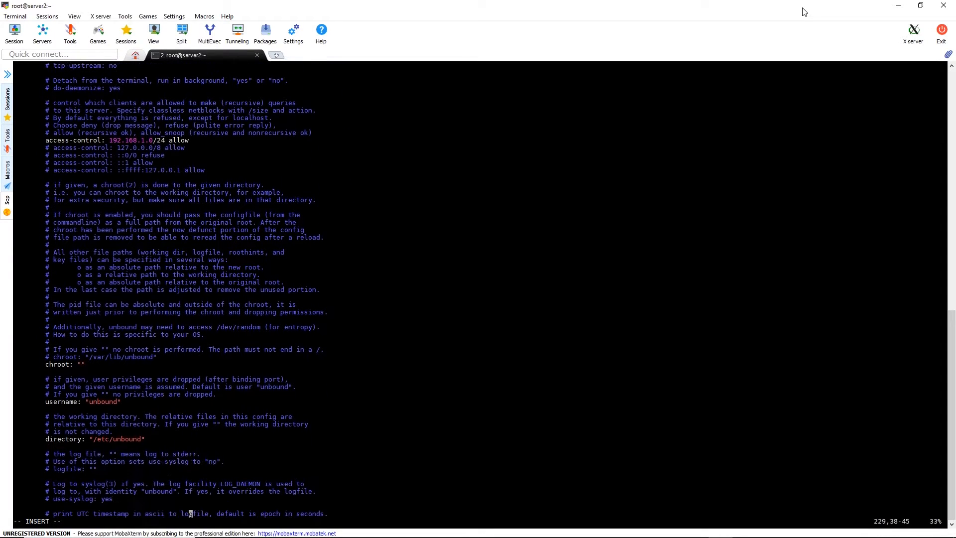
{"action": "scroll", "scroll_direction": "down", "scroll_amount": 3}
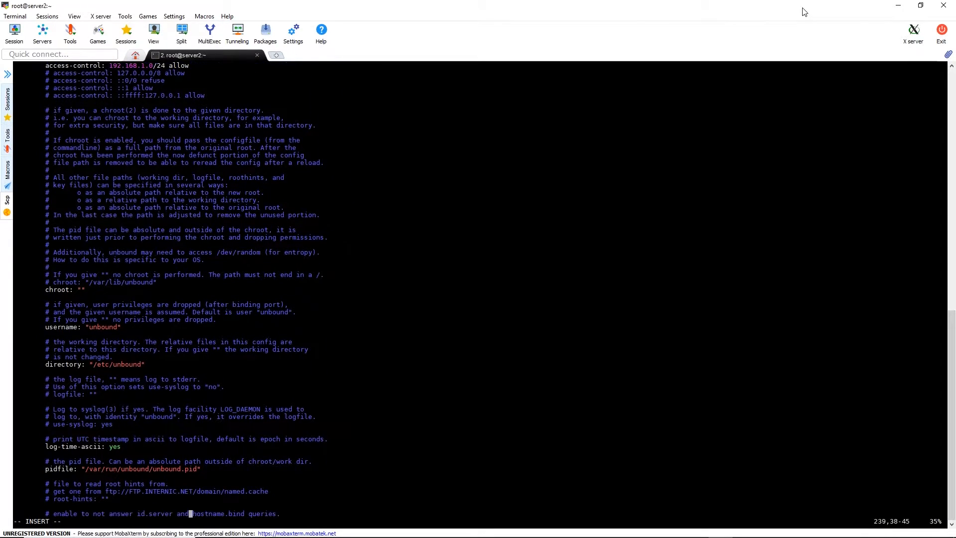
{"action": "scroll", "scroll_direction": "down", "scroll_amount": 3}
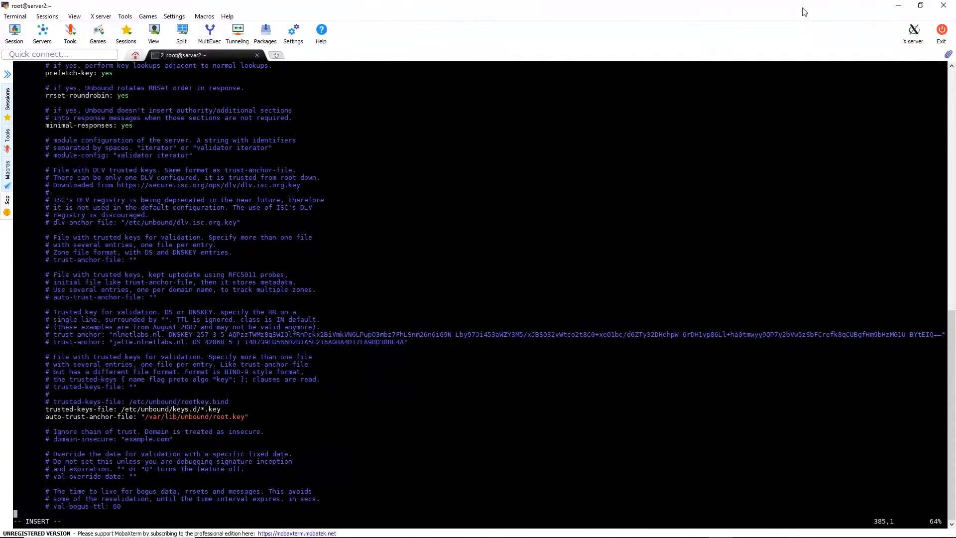
{"action": "scroll", "scroll_direction": "down", "scroll_amount": 3}
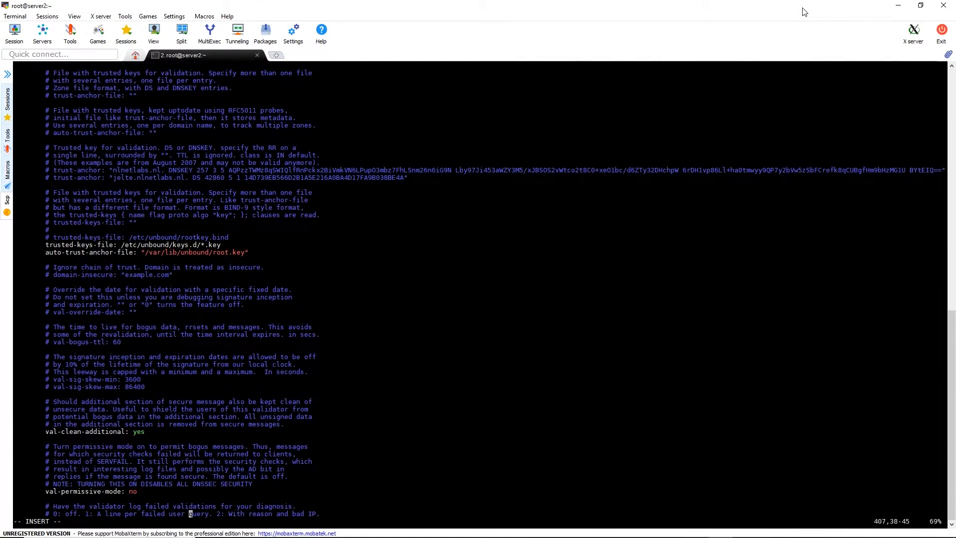
{"action": "scroll", "scroll_direction": "down", "scroll_amount": 3}
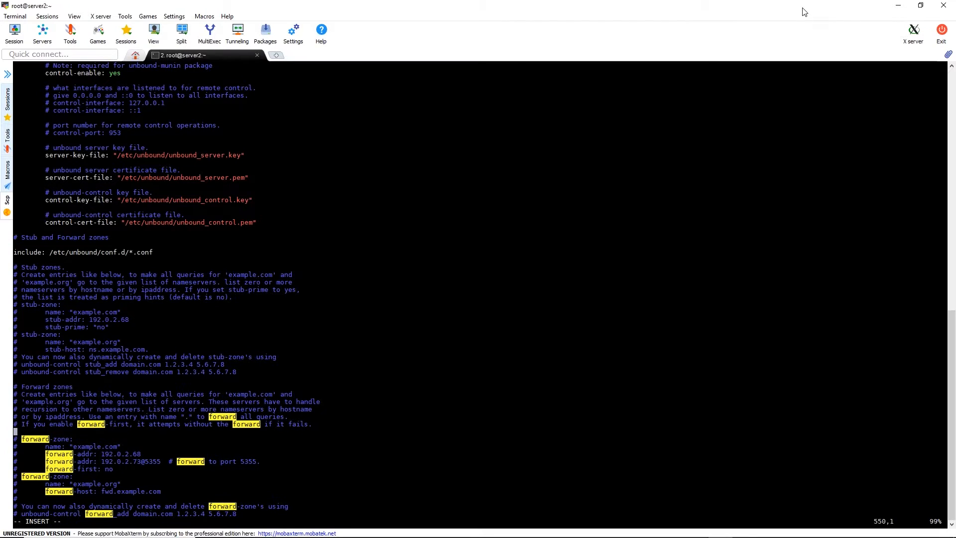
- Add a forward-zone block with name "." and forward-addr 192.168.1.40
{"action": "type", "text": "forward-zone:"}
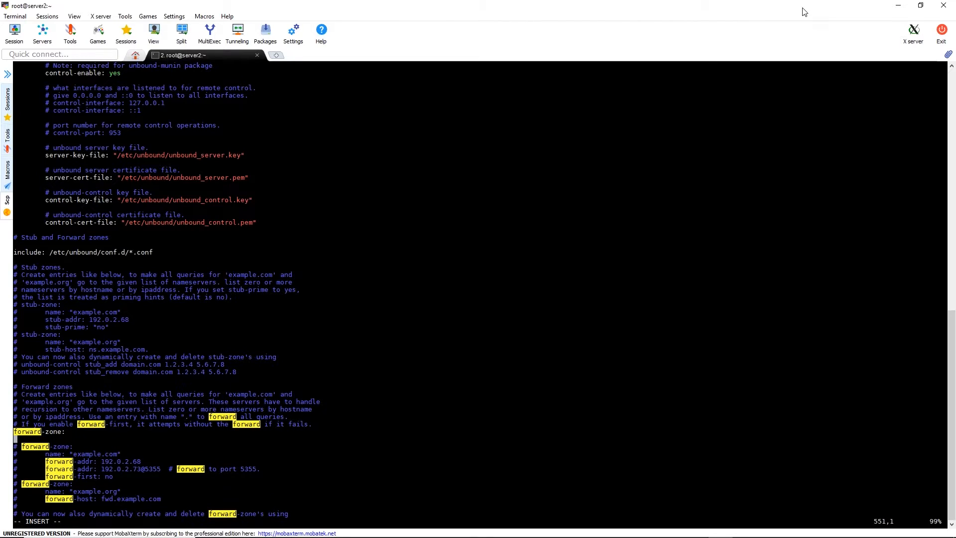
{"action": "type", "text": "name:"}
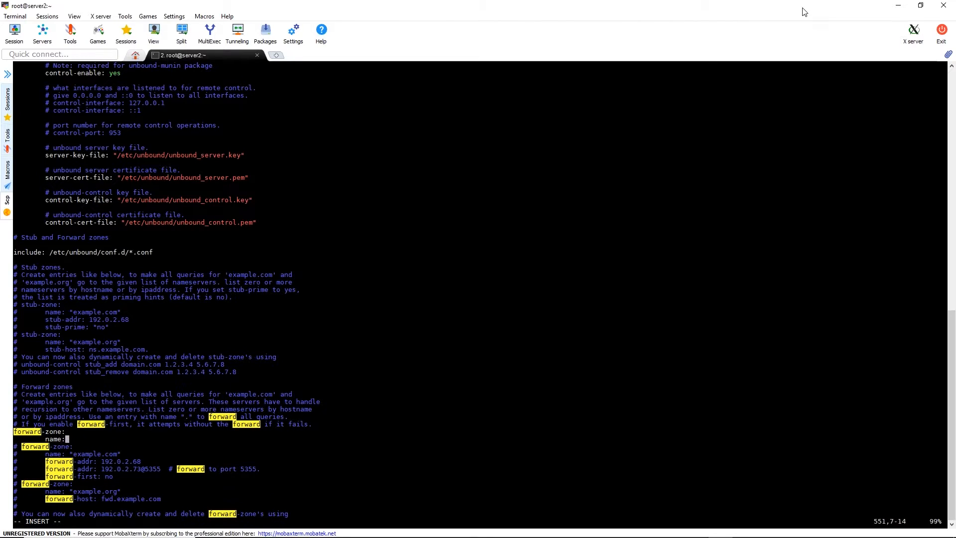
{"action": "type", "text": "\"."}
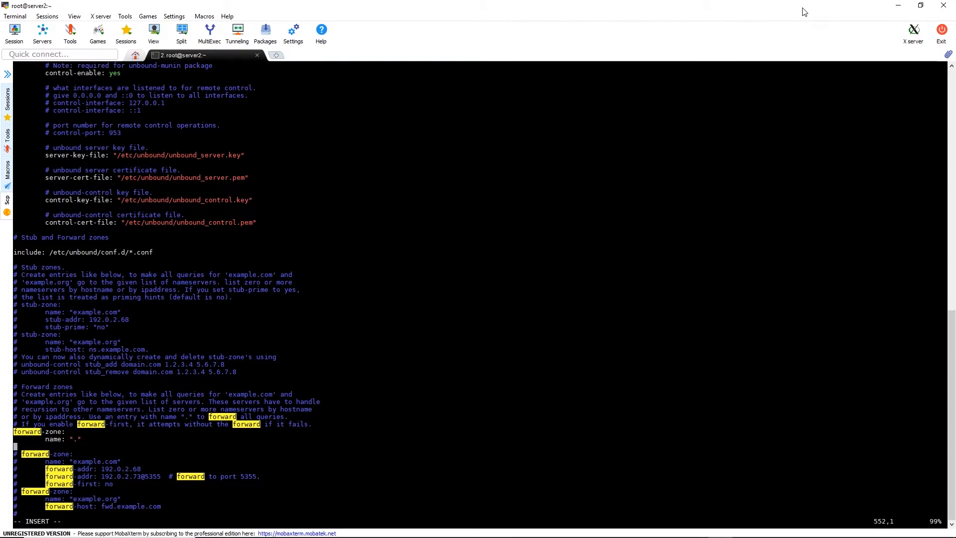
{"action": "type", "text": "forr"}
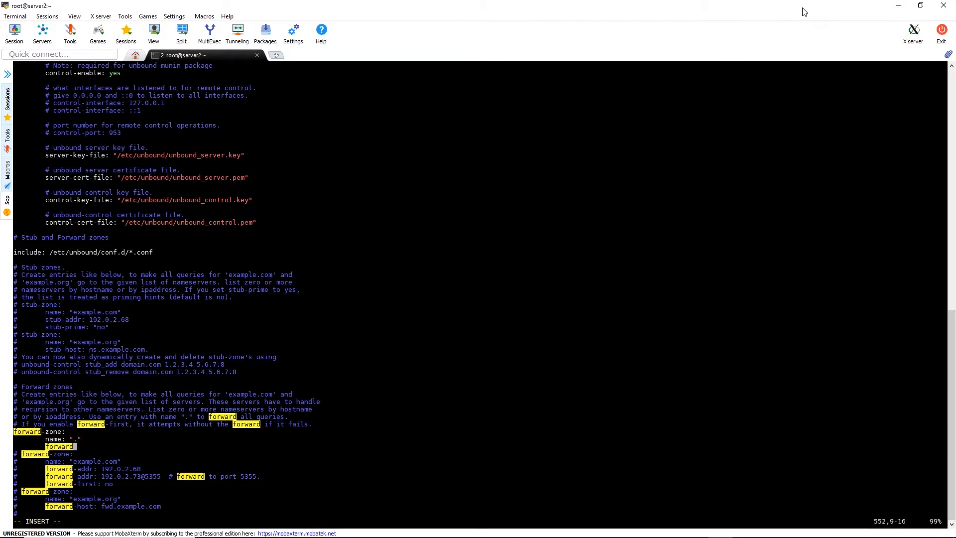
{"action": "type", "text": "-addr:"}
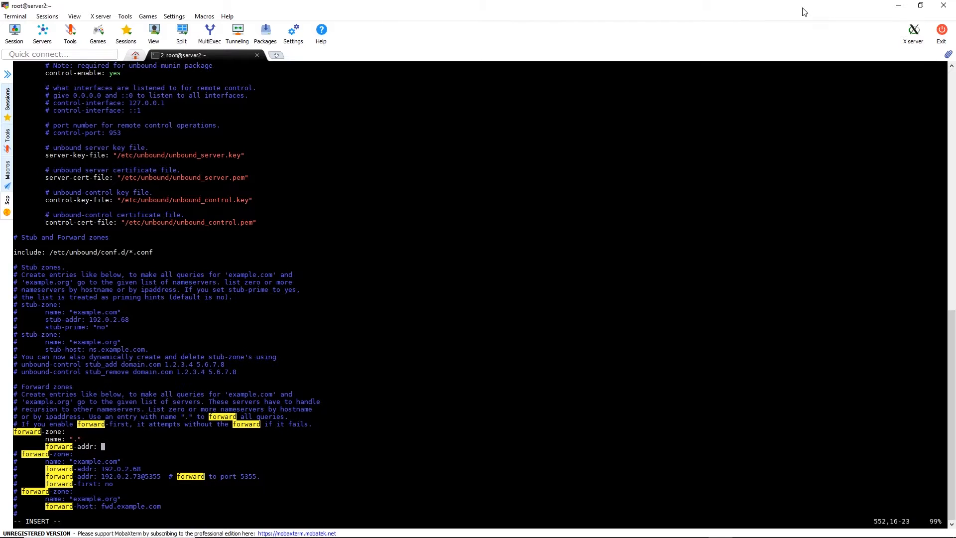
{"action": "type", "text": "192.168.1."}
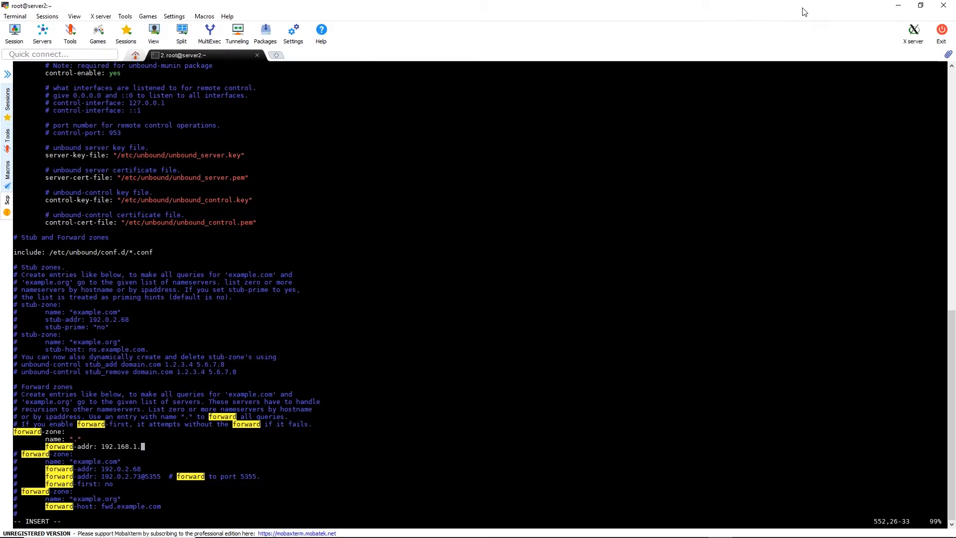
{"action": "type", "text": "40"}
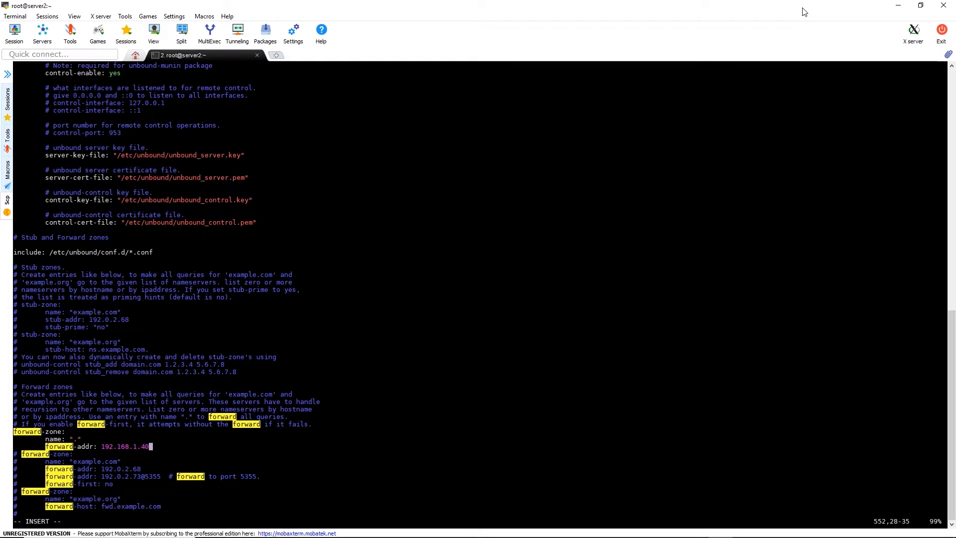
- Save and quit unbound.conf with :wq
{"action": "type", "text": ":wq"}
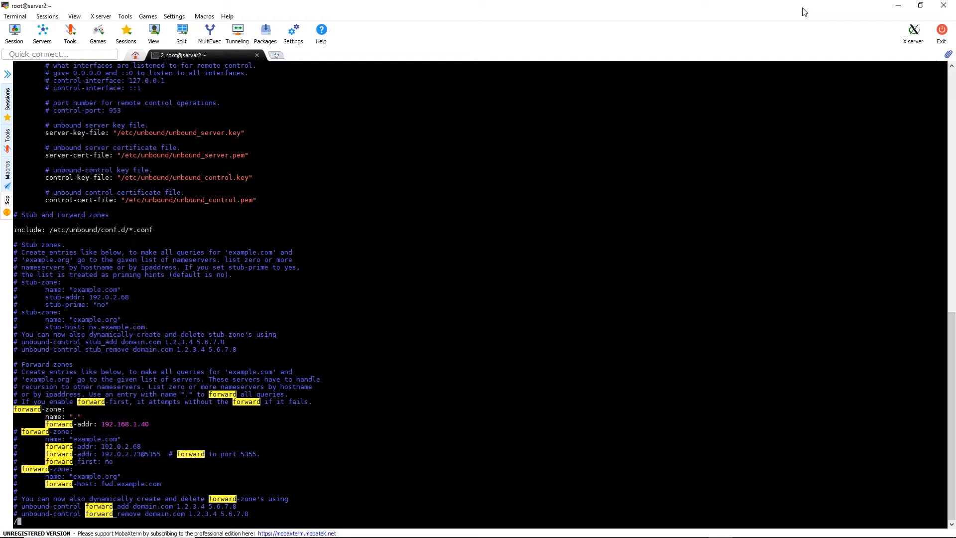
- Search for domain-insecure, uncomment it and set it to the lab domain 'therootuser'
{"action": "type", "text": "/do"}
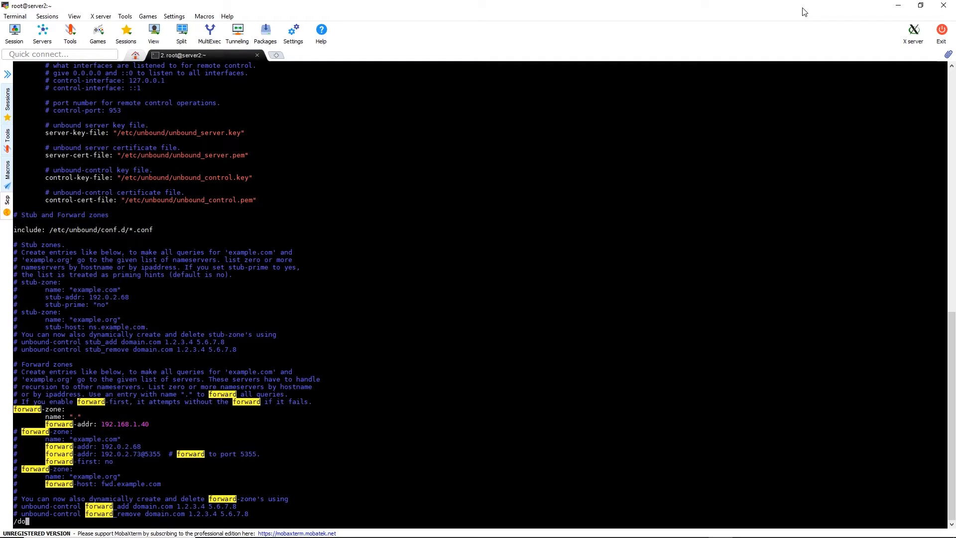
{"action": "type", "text": "ma"}
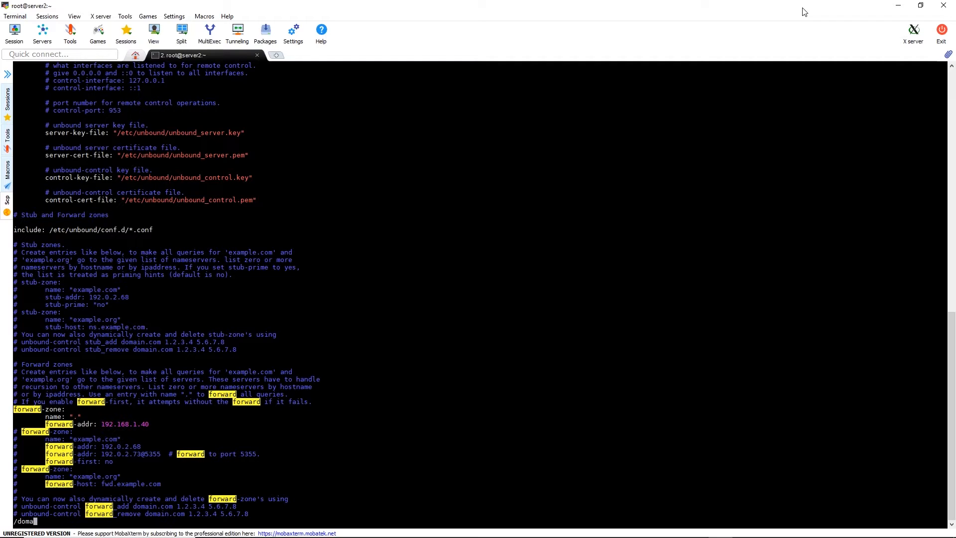
{"action": "type", "text": "n"}
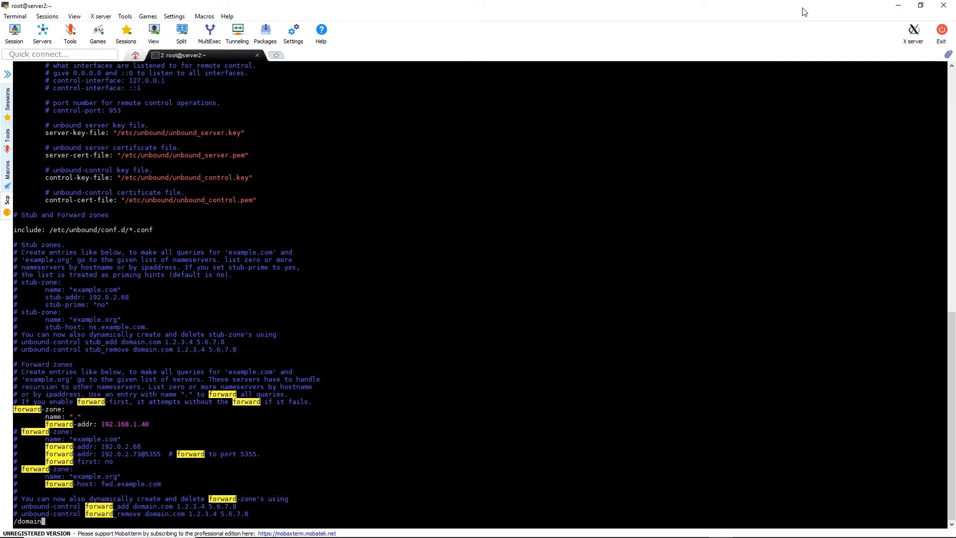
{"action": "type", "text": "in"}
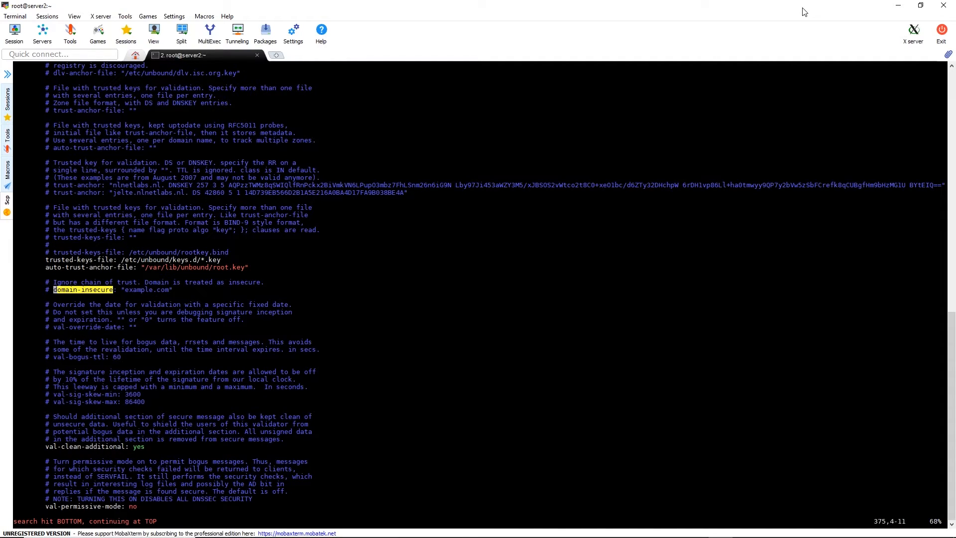
{"action": "key", "text": "i"}
{"action": "type", "text": "den"}
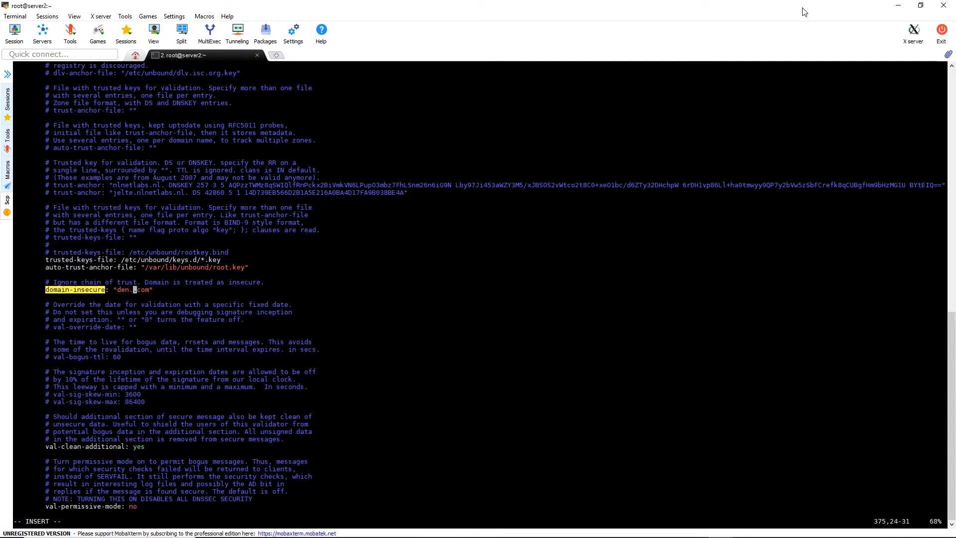
{"action": "type", "text": "therootuser"}
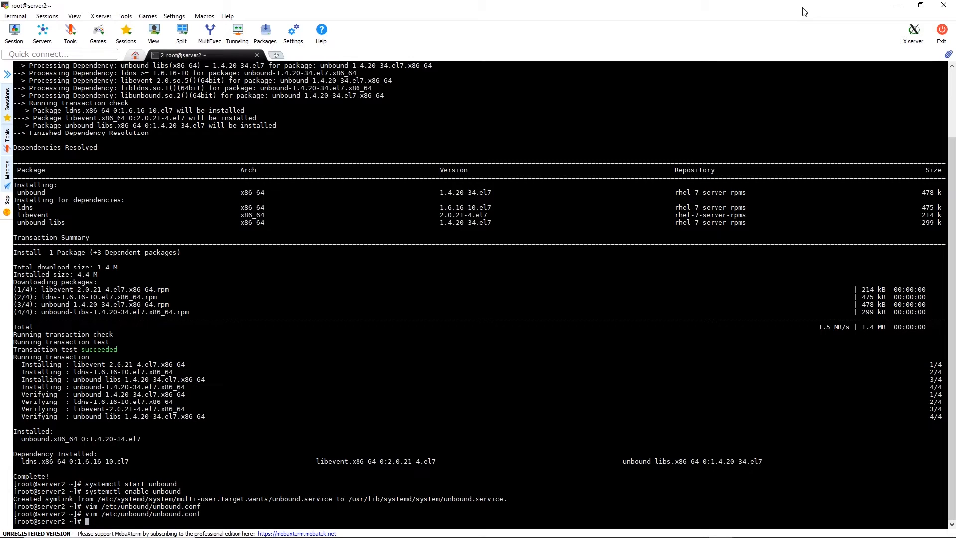
- Run unbound-checkconf to confirm no errors, then begin restarting unbound with systemctl
{"action": "type", "text": "unbound"}
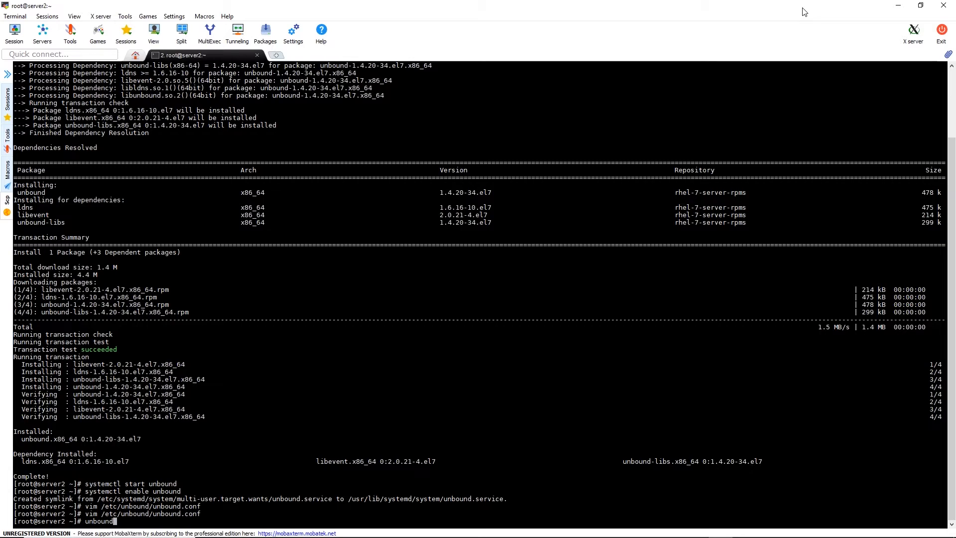
{"action": "type", "text": "-checkconf"}
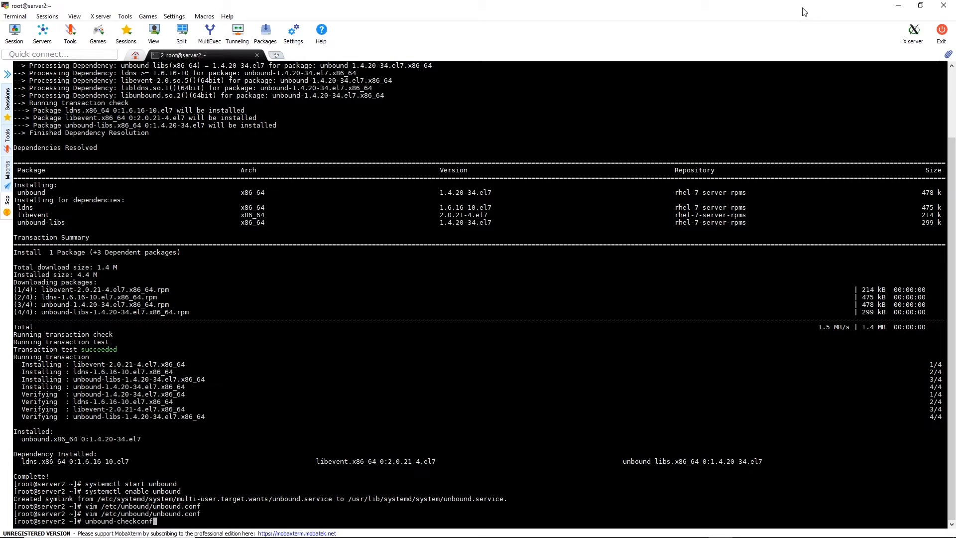
{"action": "key", "text": "Return"}
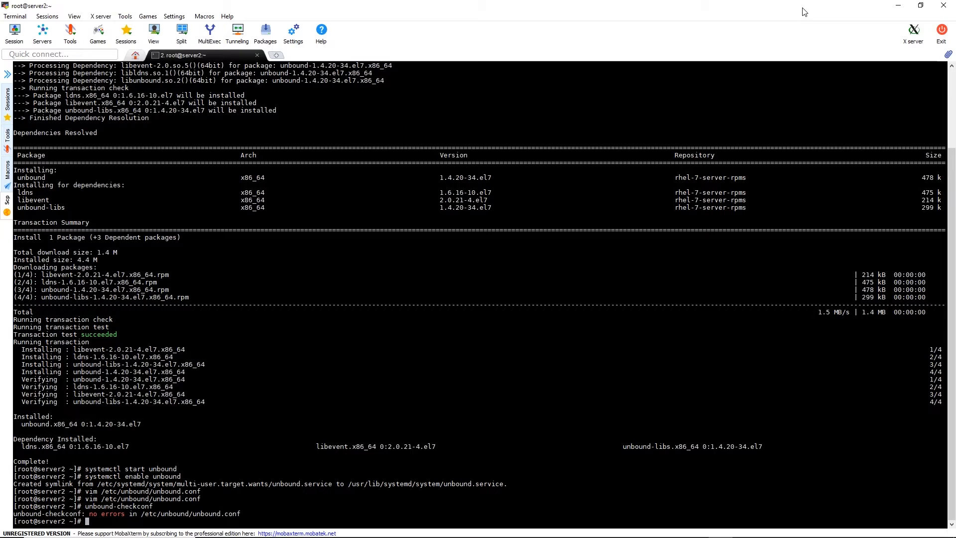
{"action": "type", "text": "systemctl restart unbound"}
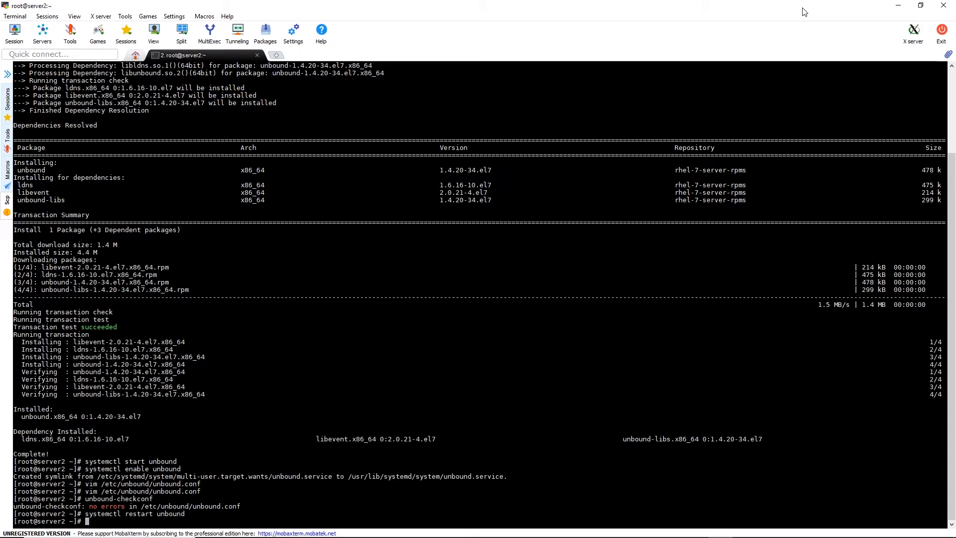
- Permanently add the dns service to server2's firewalld with firewall-cmd --permanent --add-service=dns
{"action": "type", "text": "firewall-cmd"}
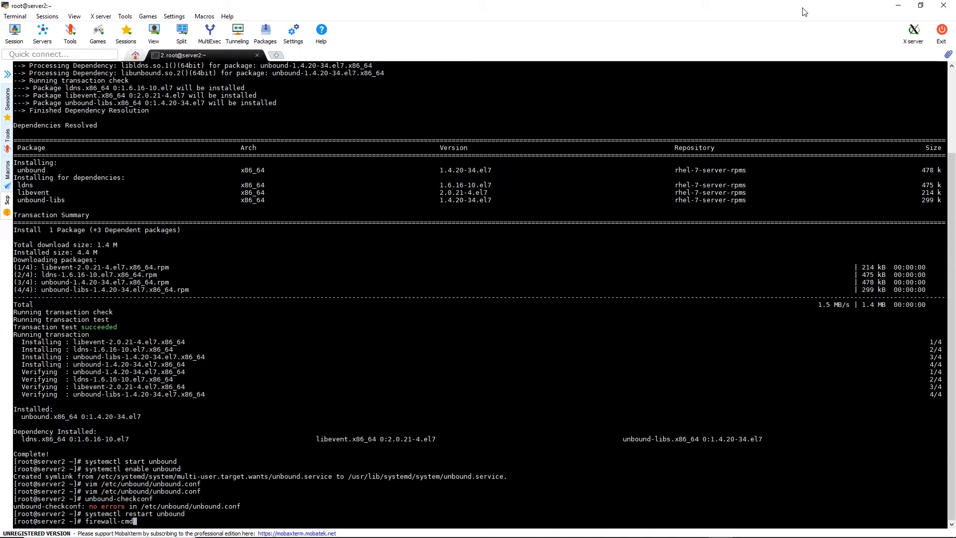
{"action": "type", "text": "--p"}
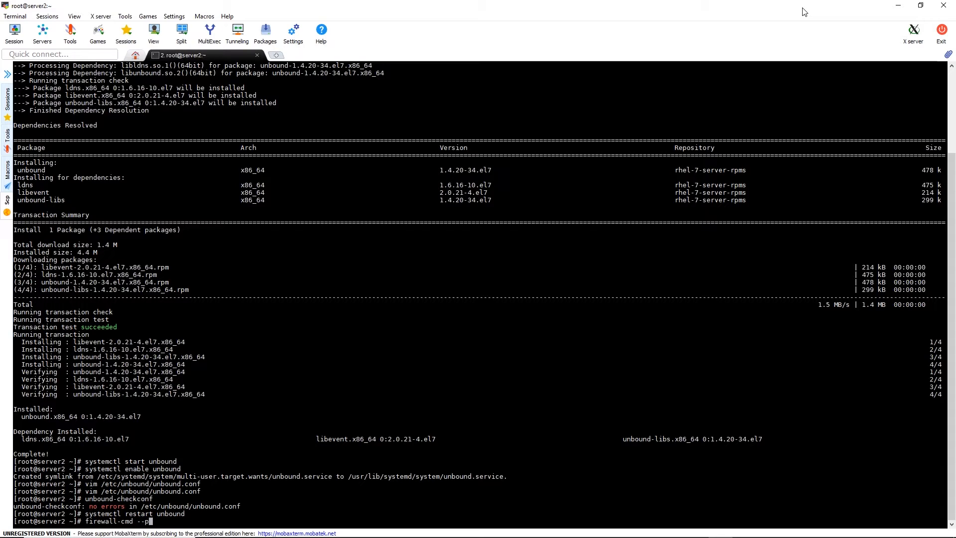
{"action": "type", "text": "erma"}
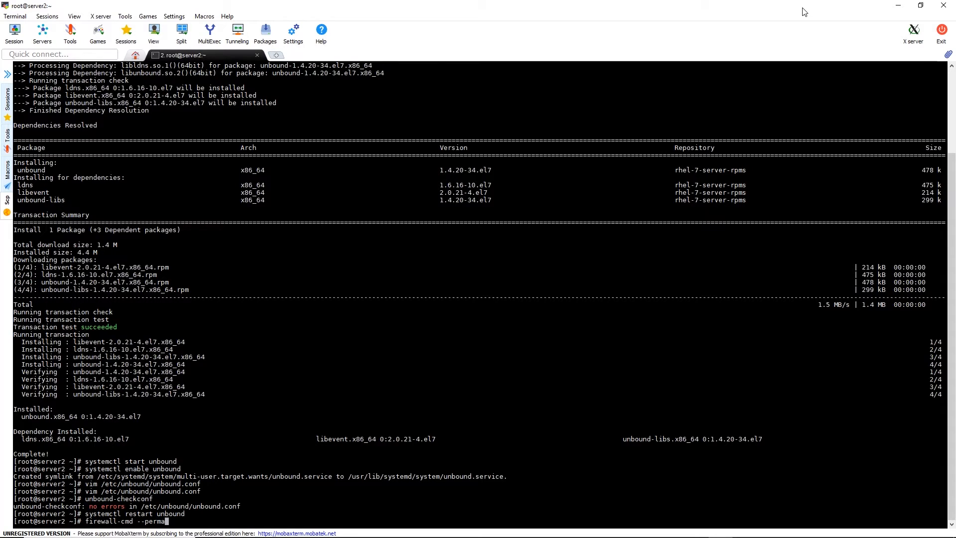
{"action": "type", "text": "nent --"}
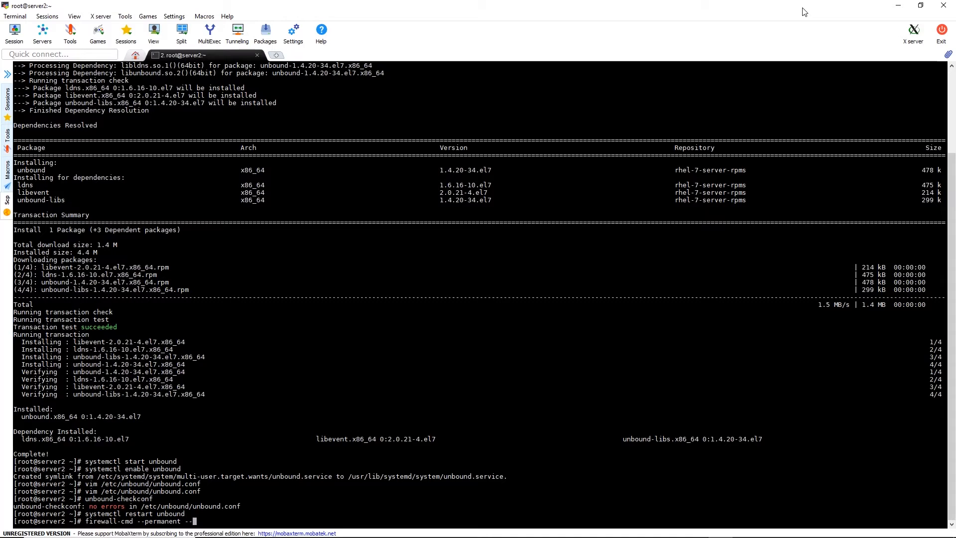
{"action": "type", "text": "add-"}
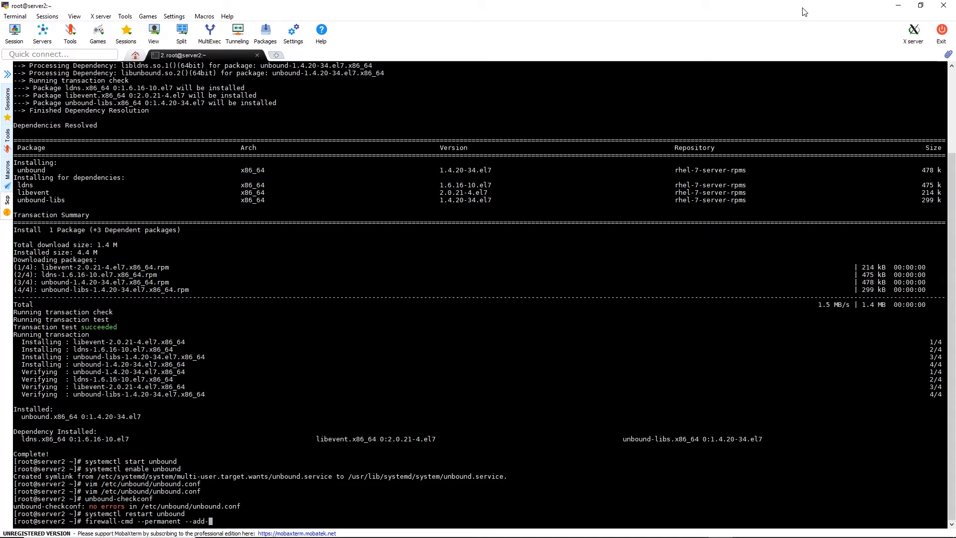
{"action": "type", "text": "service"}
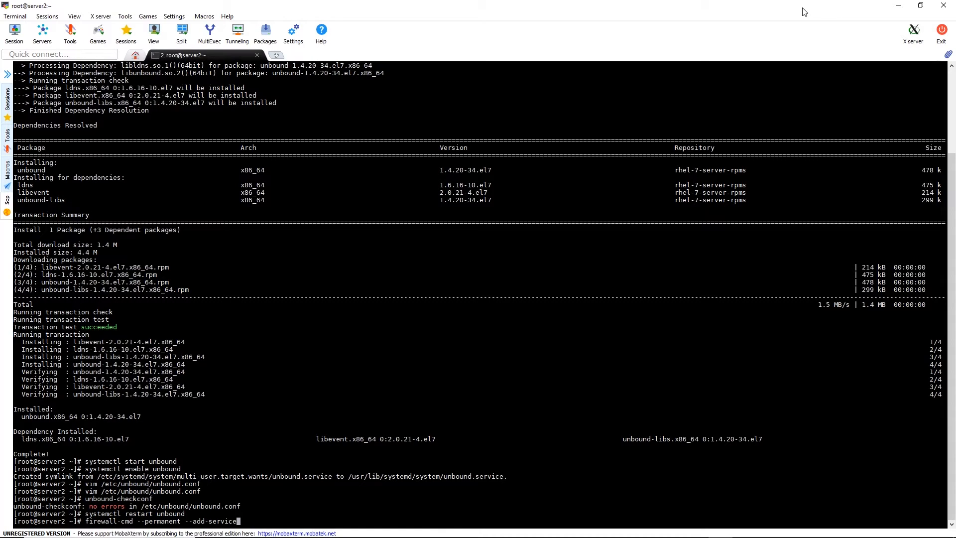
{"action": "type", "text": "dn"}
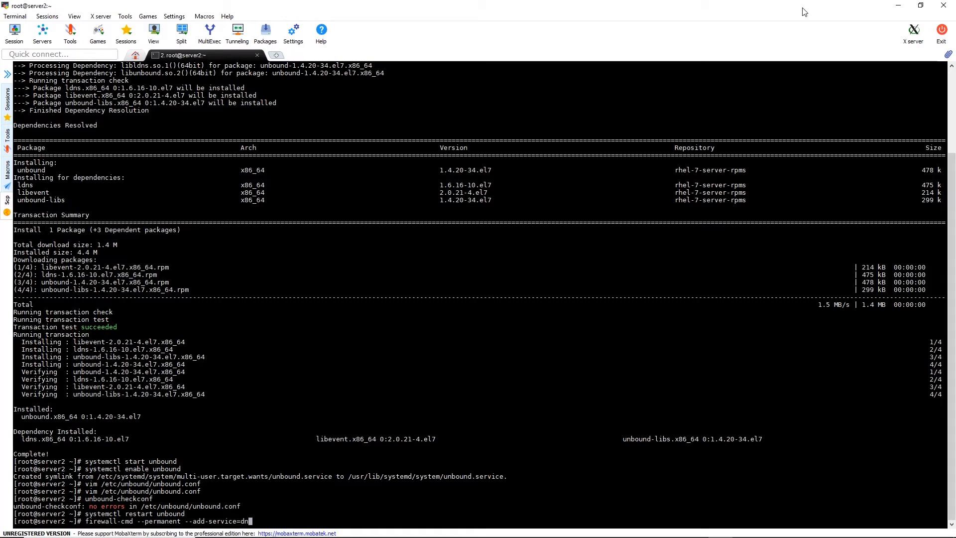
{"action": "type", "text": "s"}
{"action": "type", "text": "firewall"}
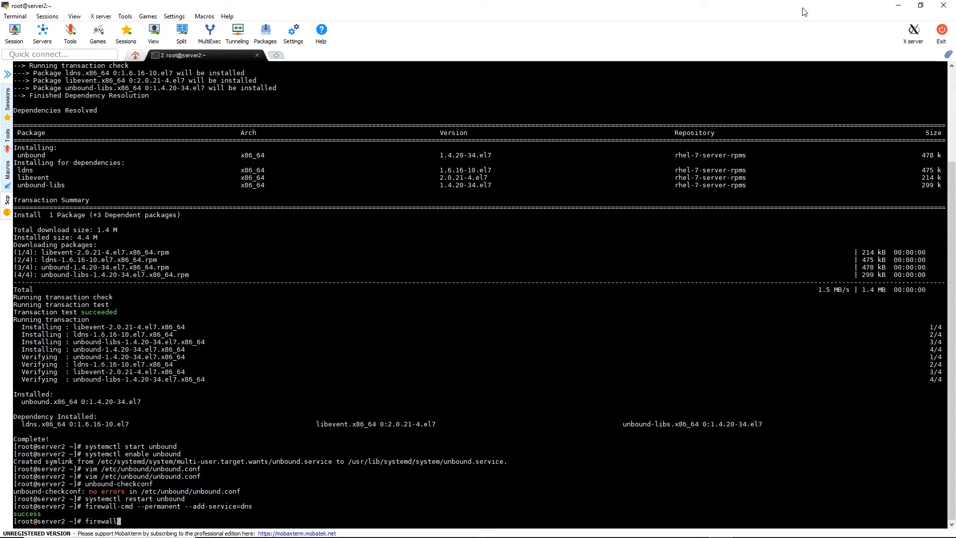
- Reload firewalld with firewall-cmd --reload and check the address with ip addr
{"action": "type", "text": "-cmd --reload"}
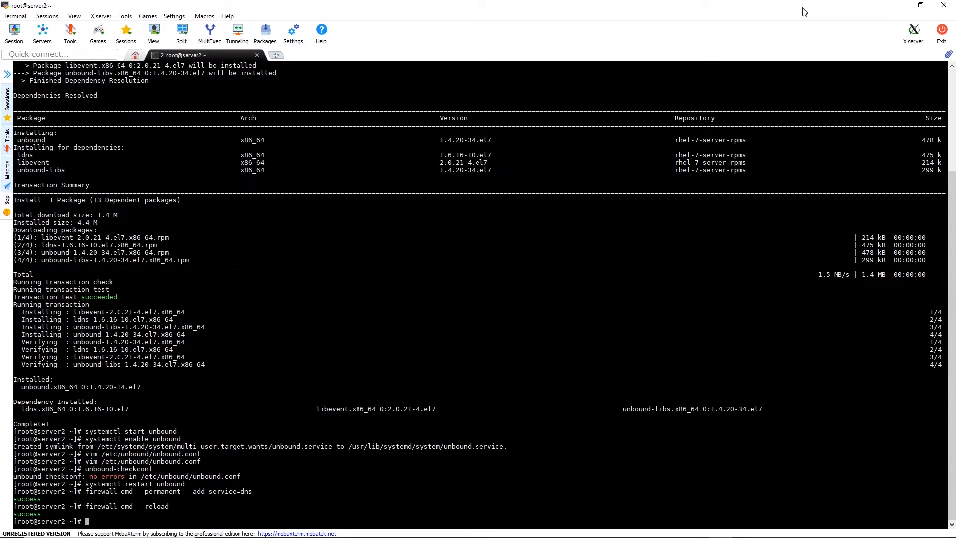
{"action": "type", "text": "ip addr"}
{"action": "type", "text": "exit"}
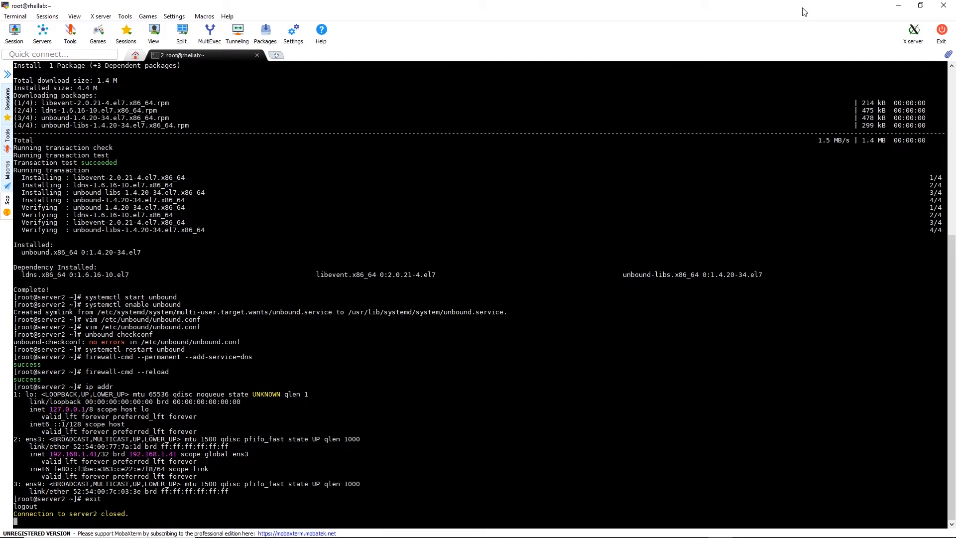
- SSH into server1 and edit /etc/resolv.conf in vim
{"action": "type", "text": "s"}
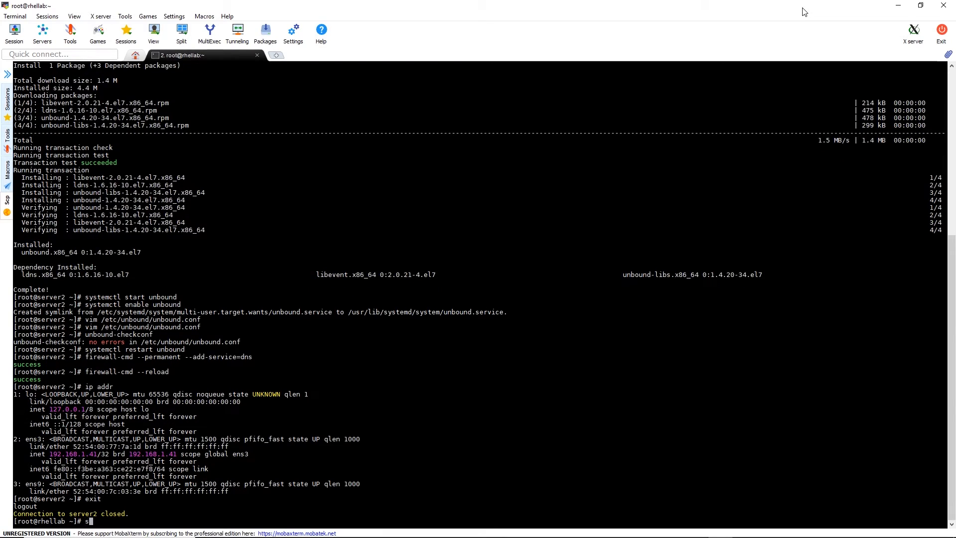
{"action": "type", "text": "sh server1"}
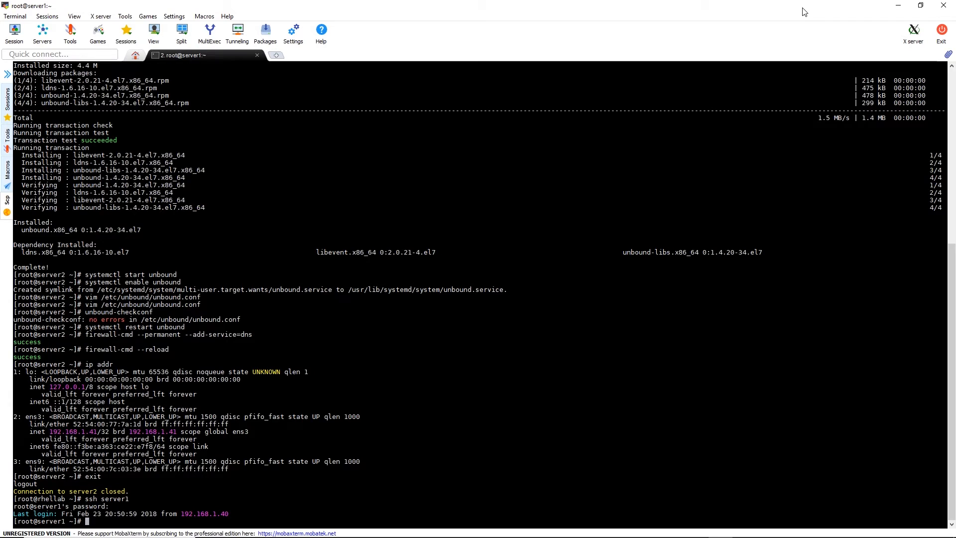
{"action": "type", "text": "vim /et"}
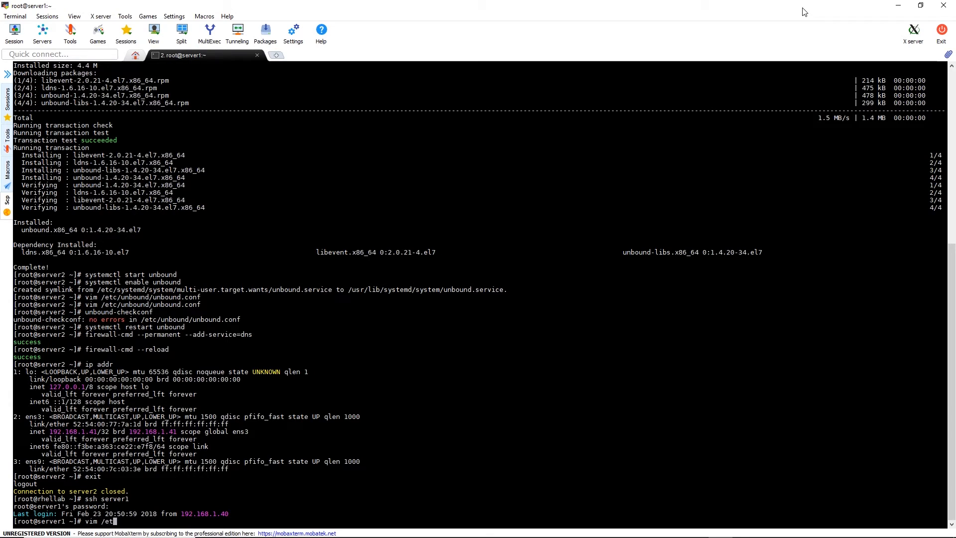
{"action": "type", "text": "/resolv.conf"}
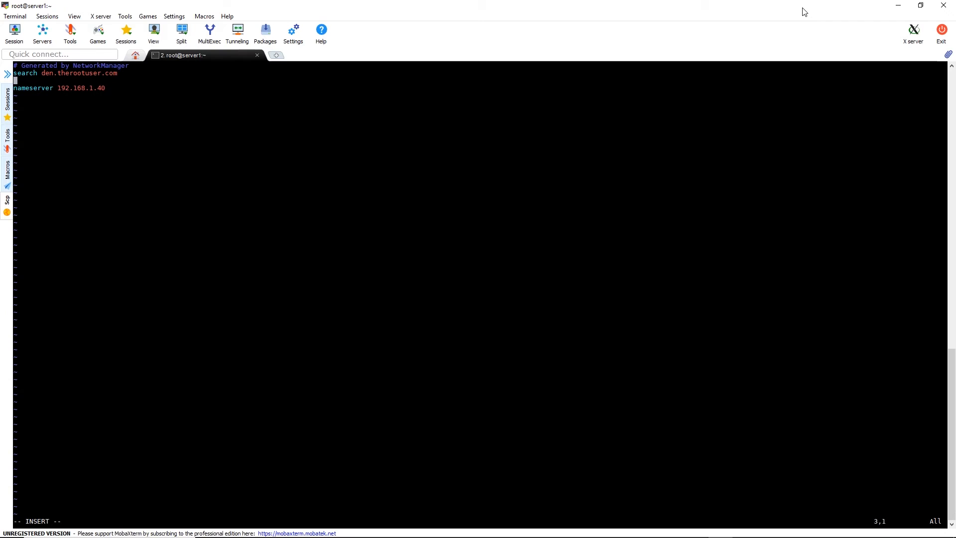
- Add 'nameserver 192.168.1.41' above 192.168.1.40 in resolv.conf and save
{"action": "type", "text": "nameserver"}
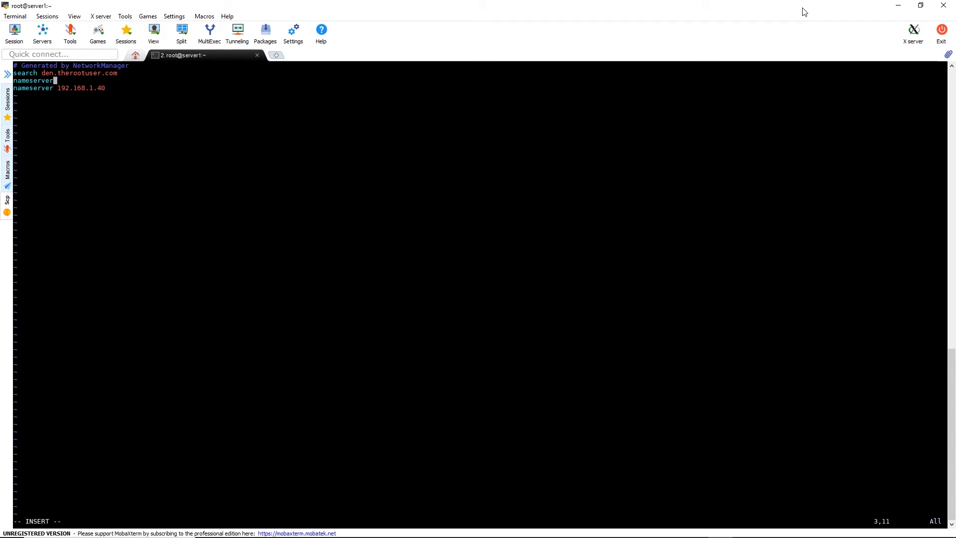
{"action": "type", "text": "192.168.1"}
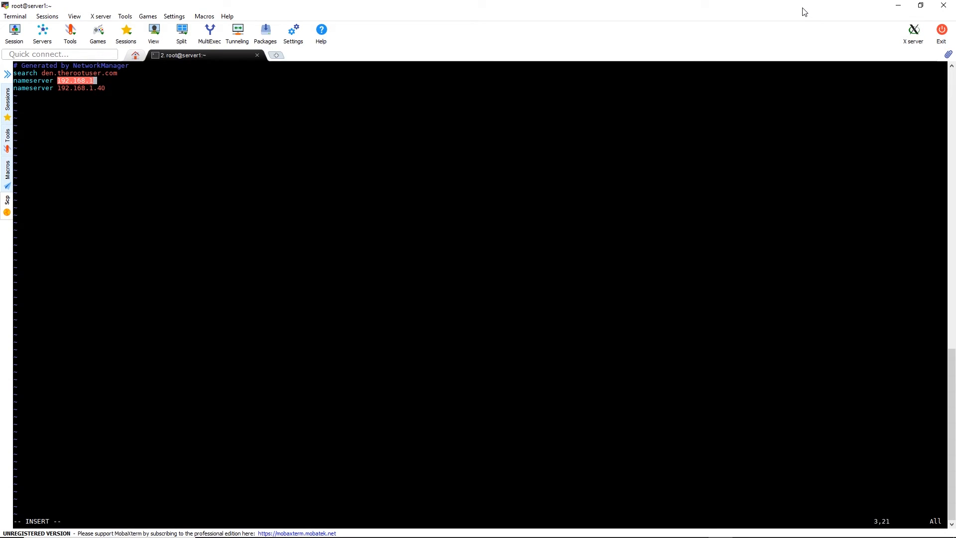
{"action": "type", "text": "192.168.1.41"}
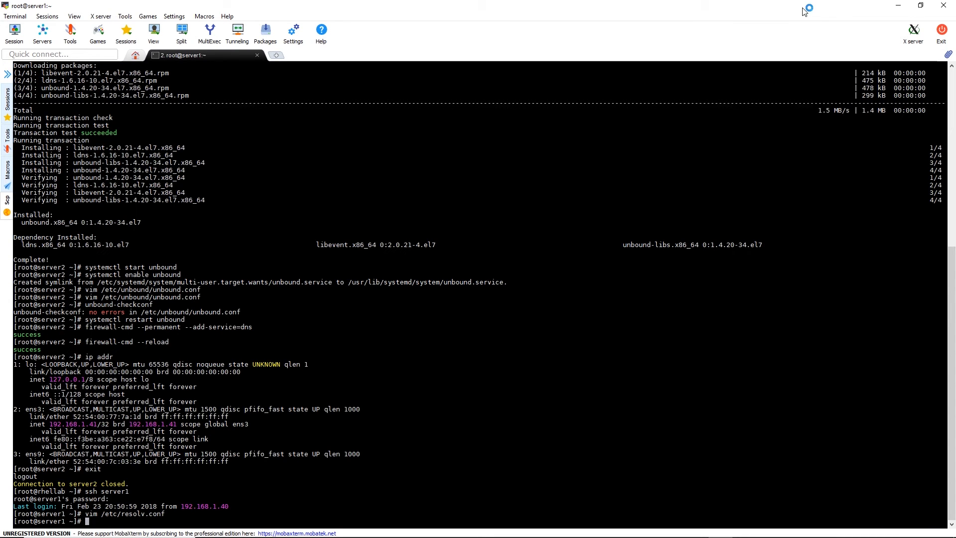
- Enter dig den.therootuser.com at the server1 prompt to query the new DNS server
{"action": "type", "text": "dig"}
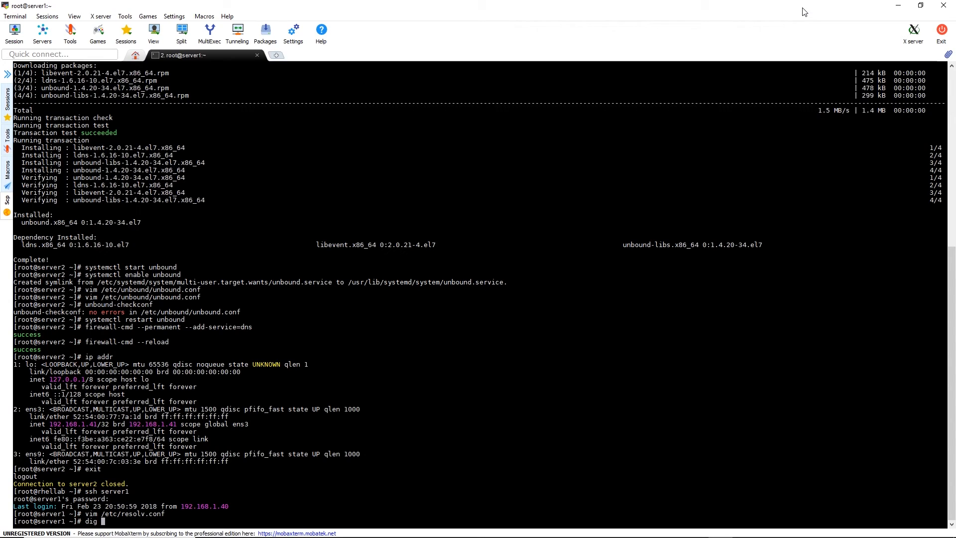
{"action": "type", "text": "den.the"}
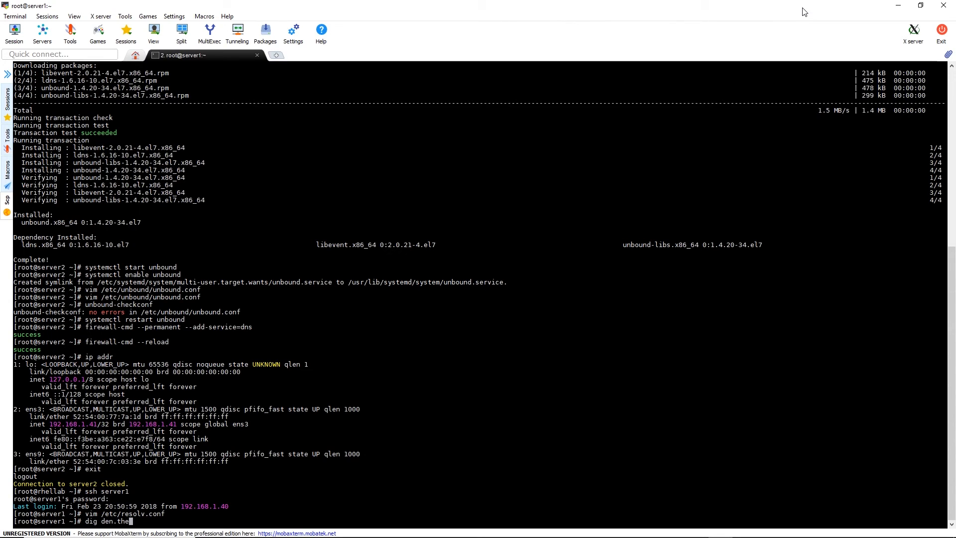
{"action": "type", "text": "rootuser.com"}
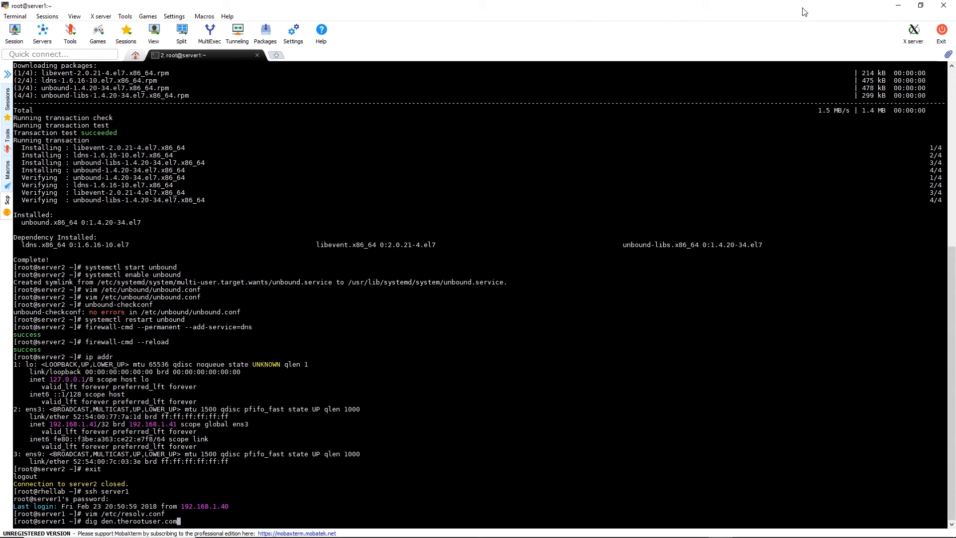